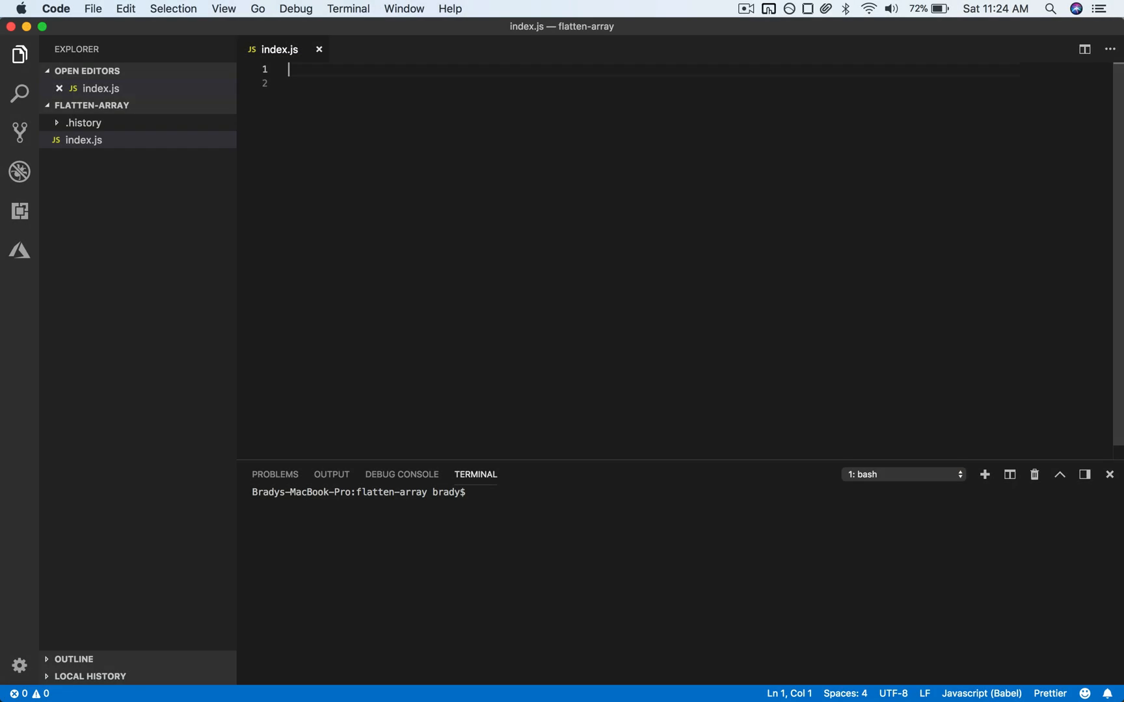
Step: Declare const data = [1,2,3,4,5,6,7]; on line 1 of index.js
{"action": "type", "text": "c"}
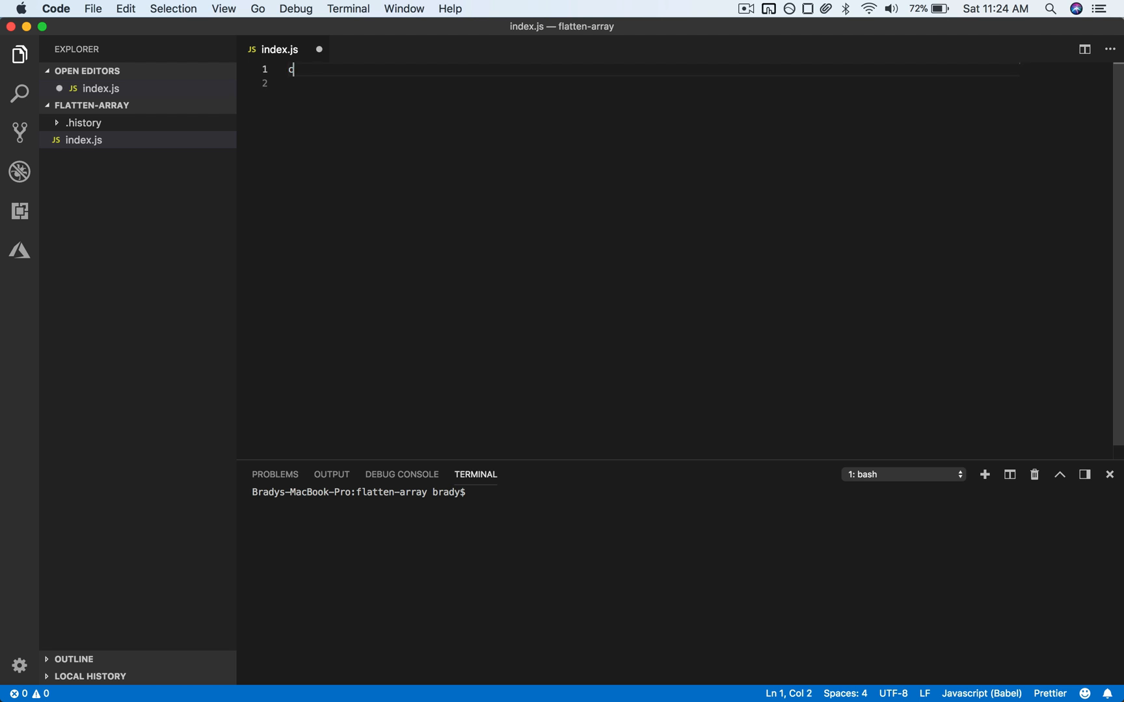
{"action": "type", "text": "const data"}
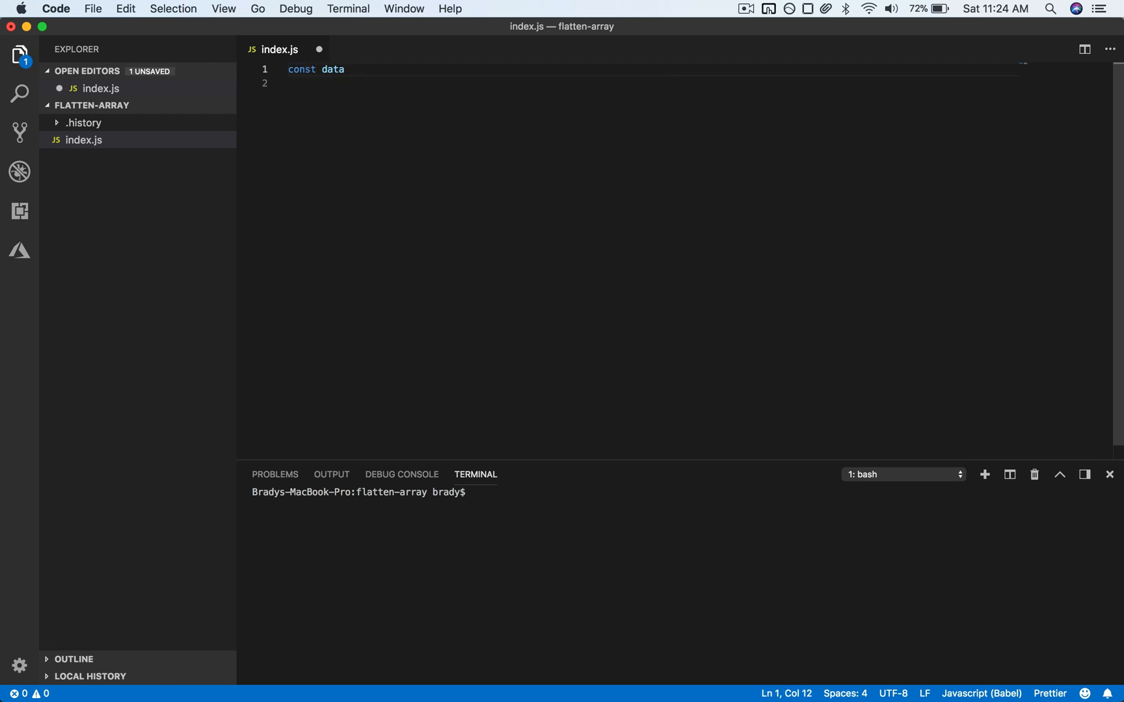
{"action": "type", "text": "= [1,2,3,4,]"}
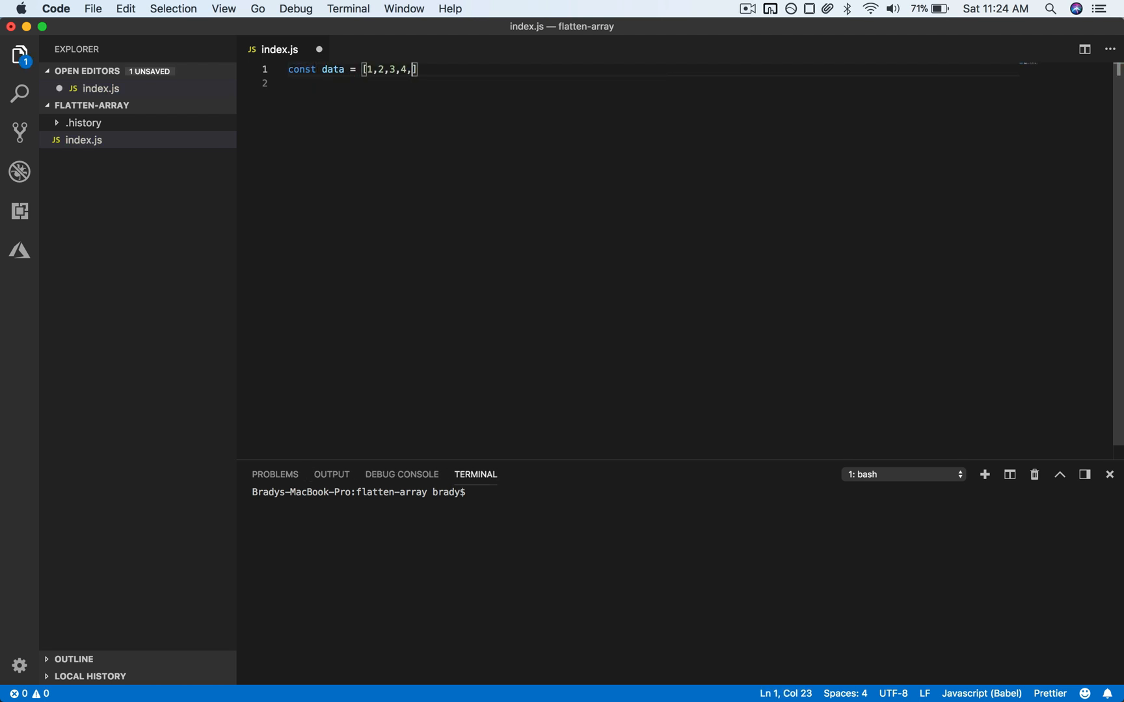
{"action": "type", "text": "5,6,7];"}
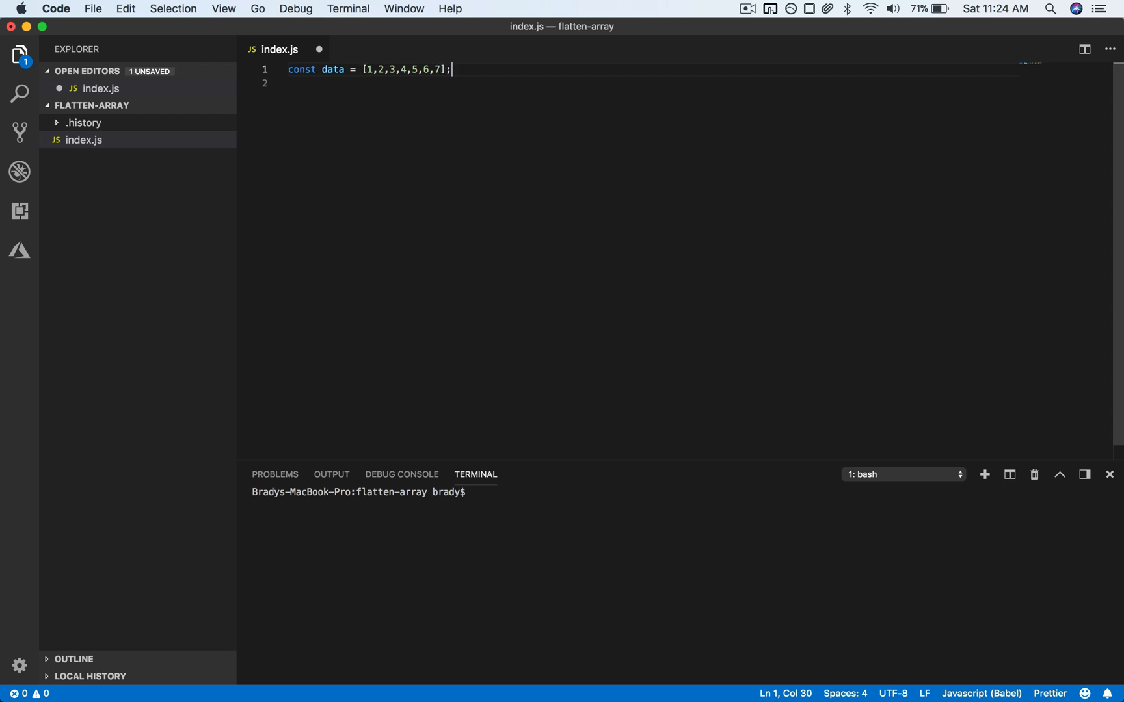
Step: Nest the values into [[1,2],3,4,[5,[6,7]]] and duplicate the line below
{"action": "left_click", "coordinate": [378, 69]}
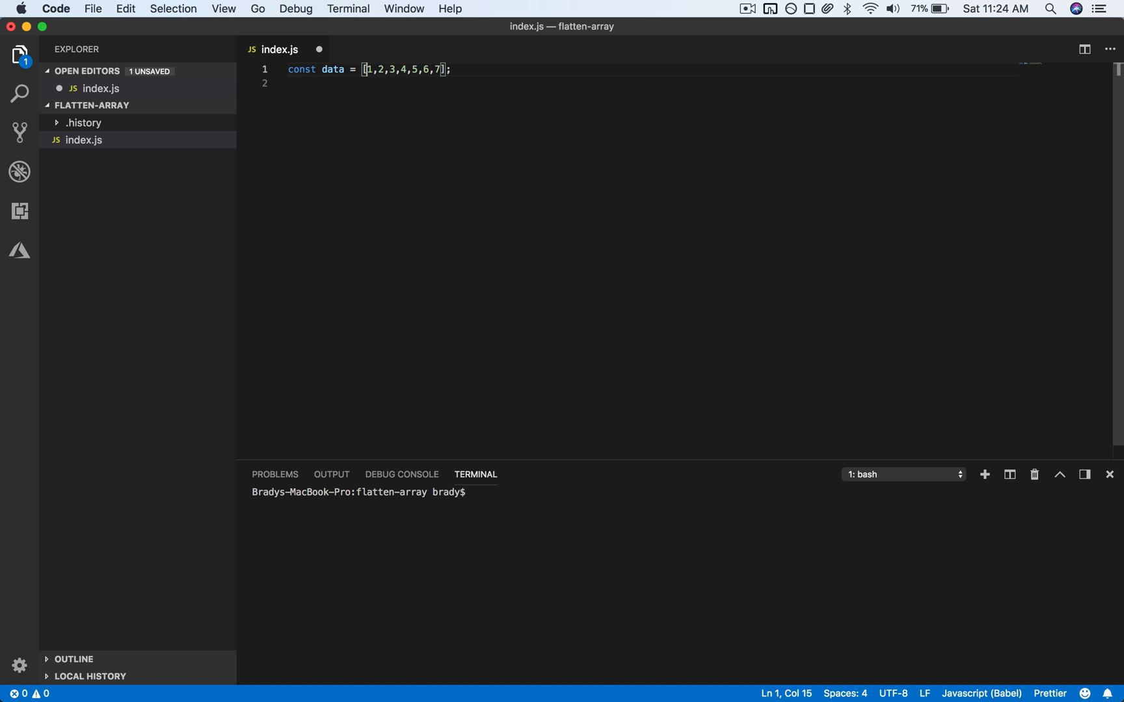
{"action": "type", "text": "["}
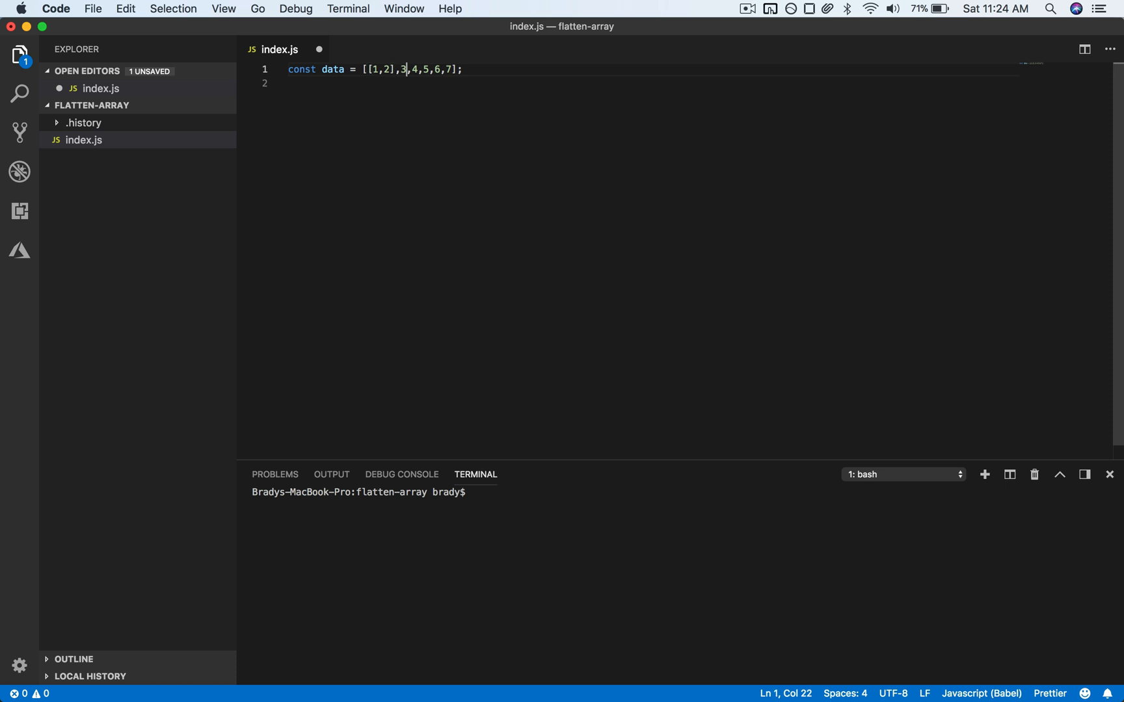
{"action": "type", "text": "["}
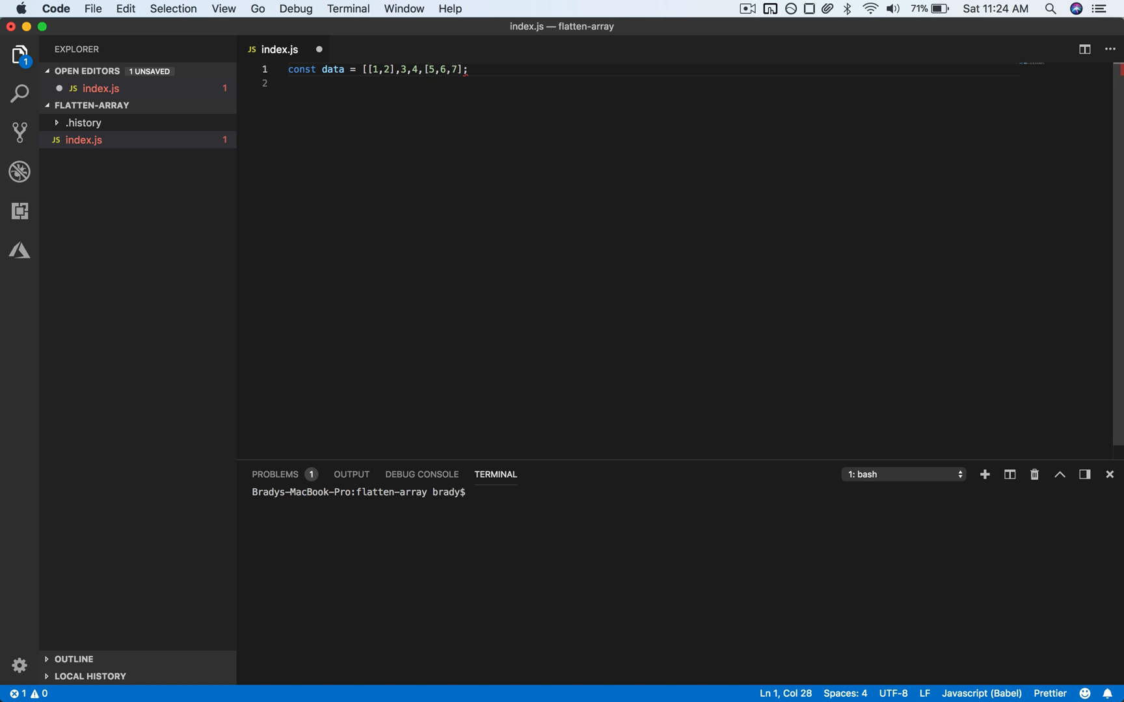
{"action": "type", "text": "["}
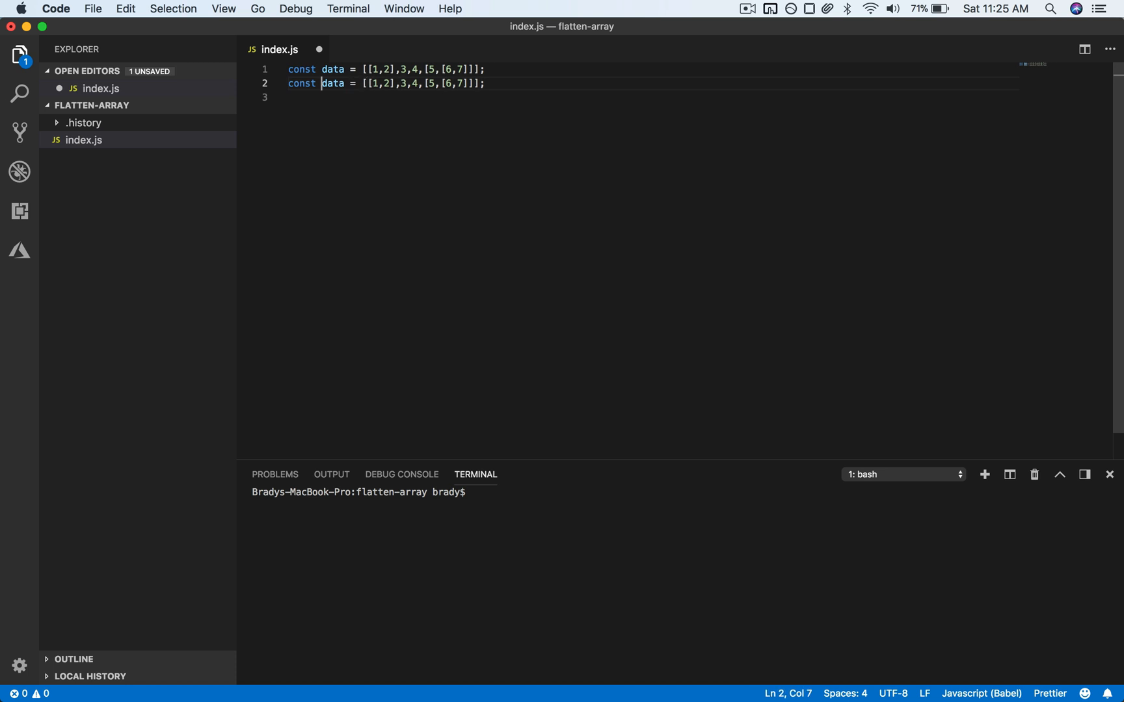
Step: Rename the copy to flatData and flatten its values to [1,2,3,4,5,6,7]
{"action": "type", "text": "fl"}
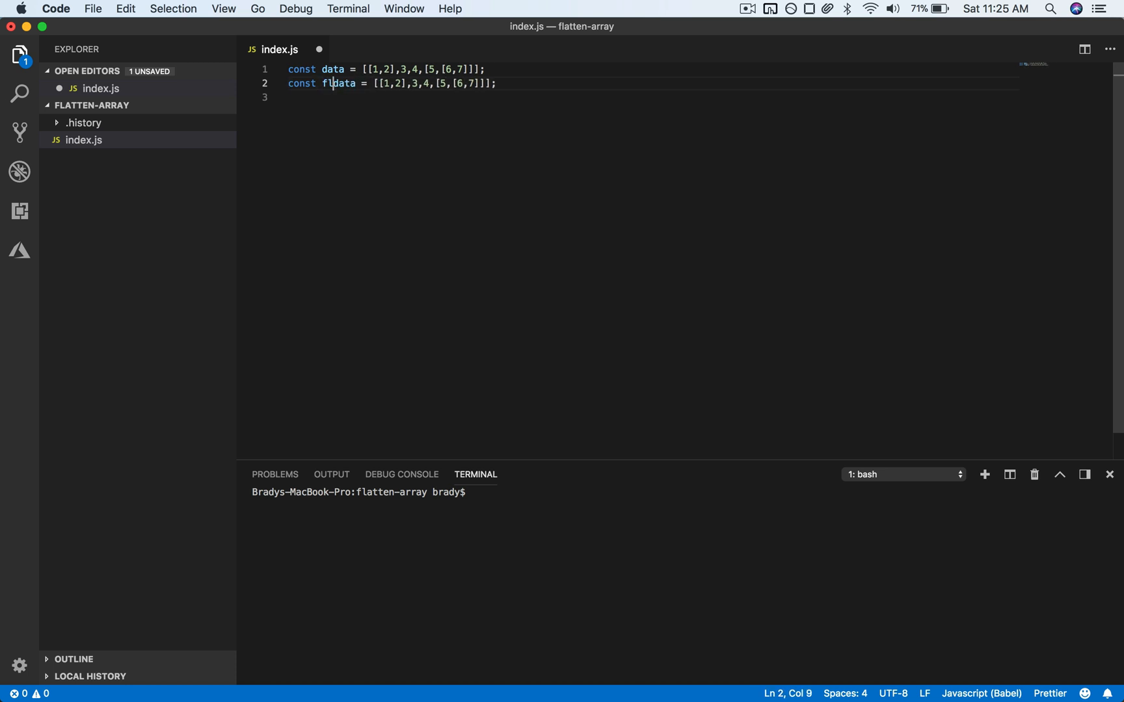
{"action": "type", "text": "atD"}
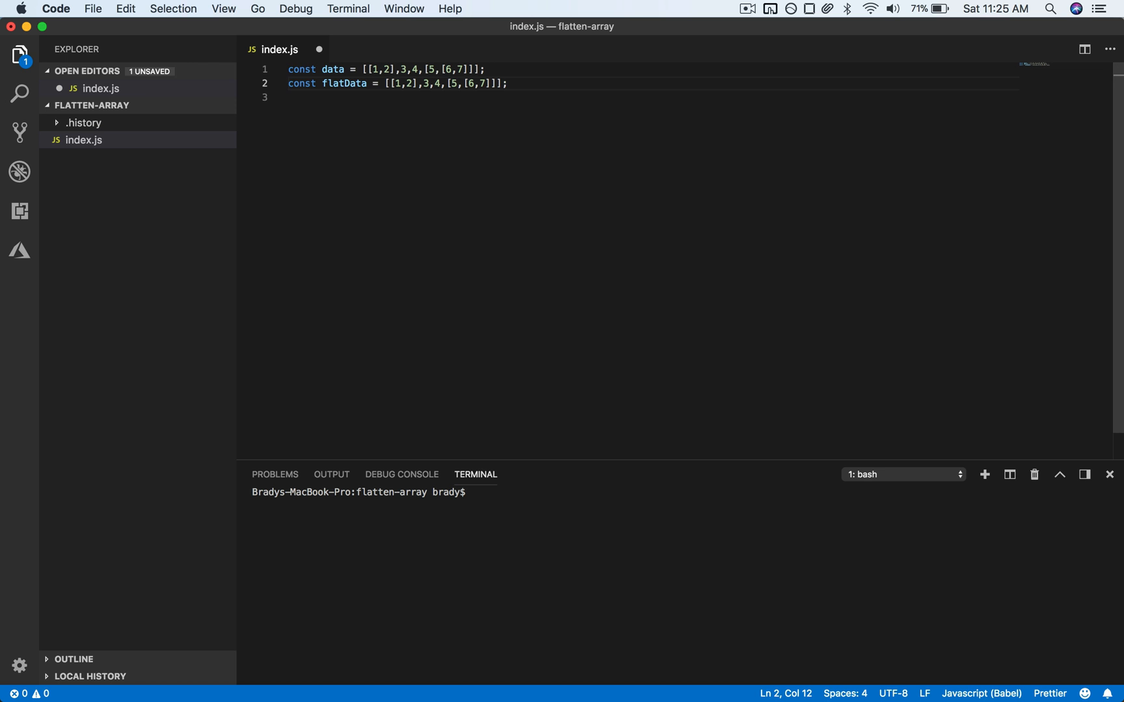
{"action": "left_click", "coordinate": [399, 83]}
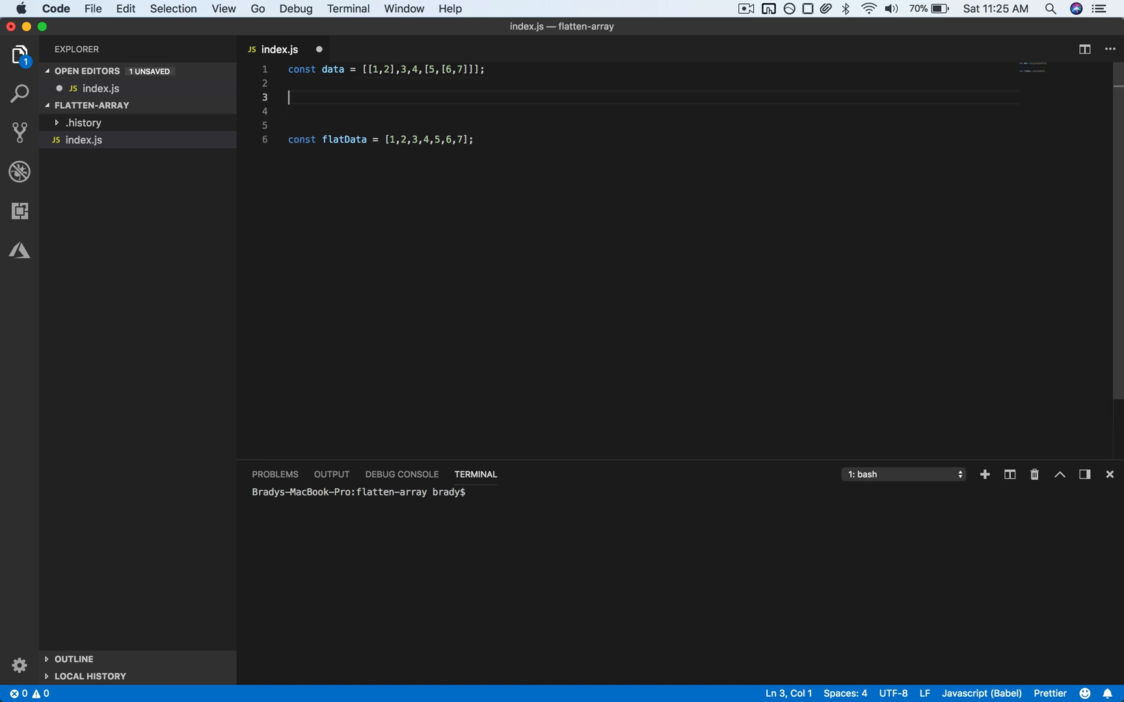
Step: Write flatten(arr) declaring let flatArray = []; with a placeholder comment and return flatArray
{"action": "type", "text": "function flatten(arr) {"}
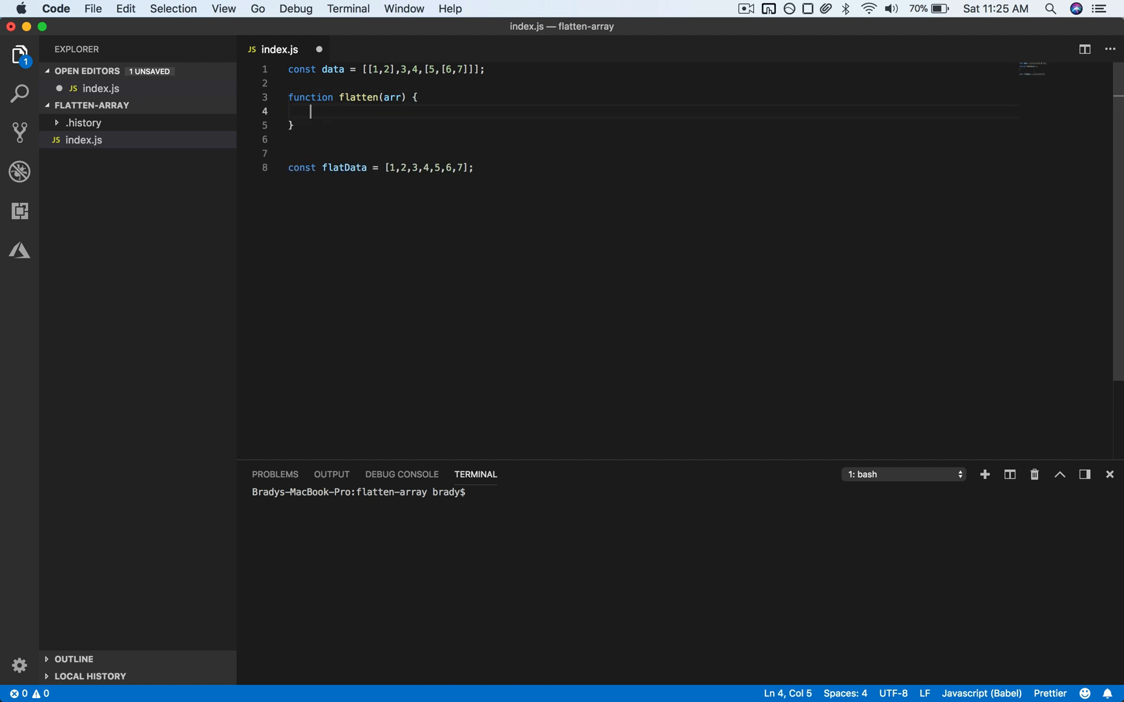
{"action": "type", "text": "let"}
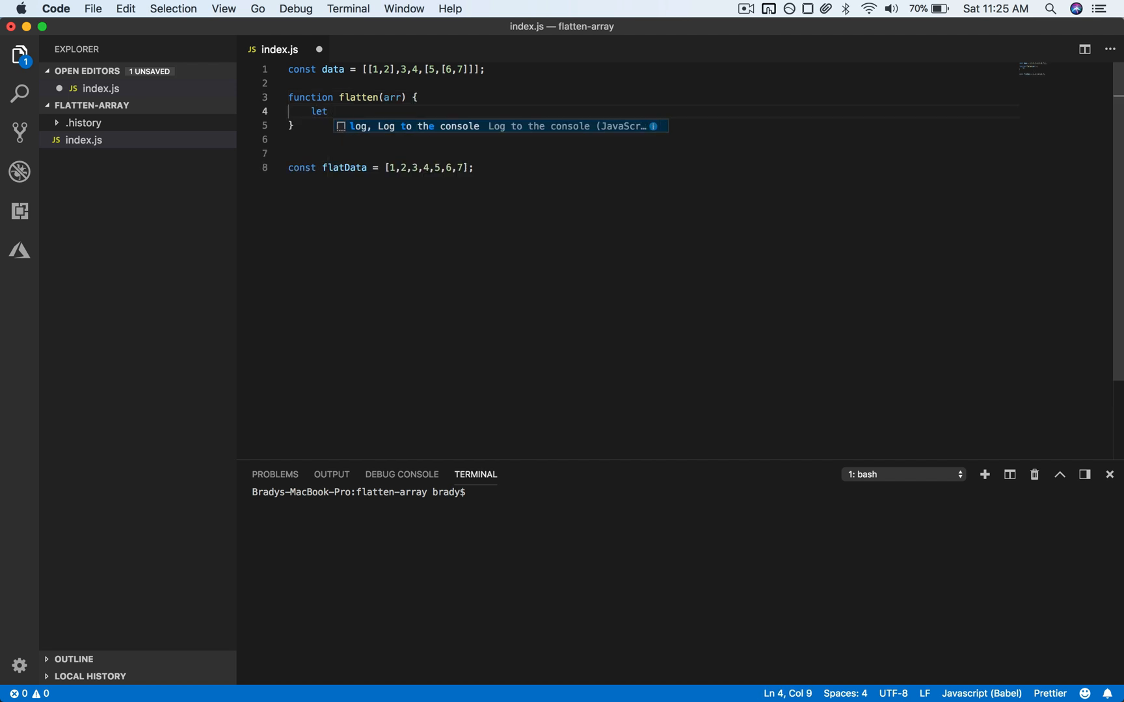
{"action": "type", "text": "flatArray"}
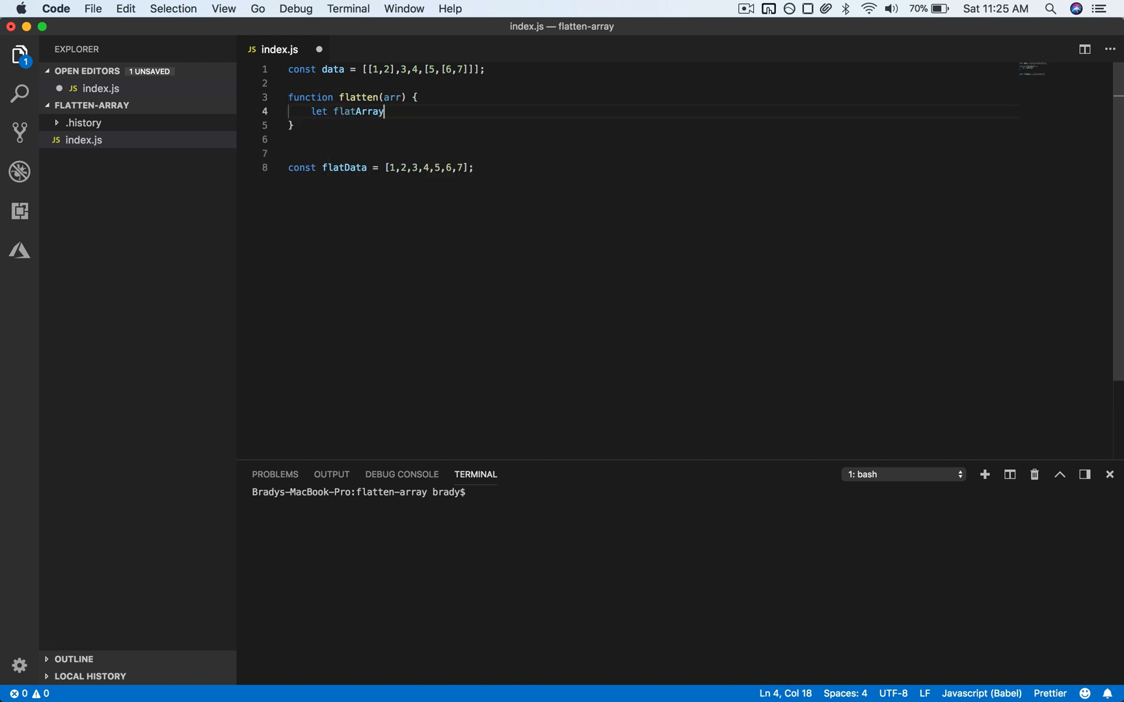
{"action": "type", "text": "= [];"}
{"action": "type", "text": "// do some stuff"}
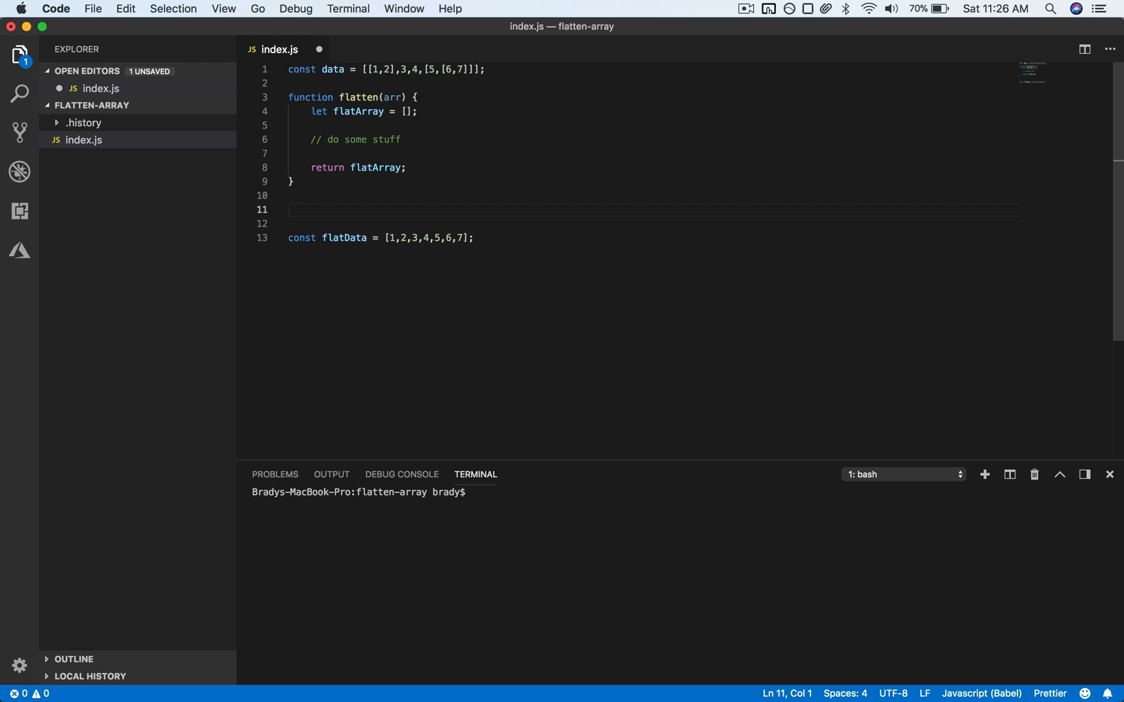
Step: Add const newArray = flatten(data); and console.log(newArray); then save index.js
{"action": "type", "text": "const"}
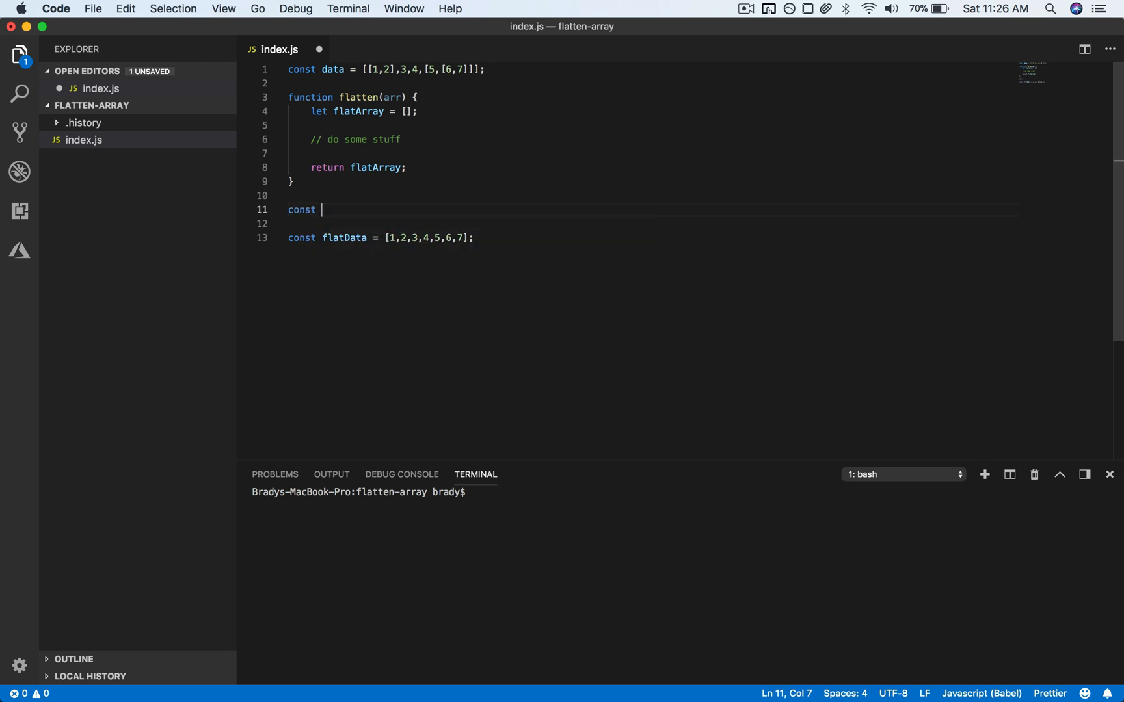
{"action": "type", "text": "newArray ="}
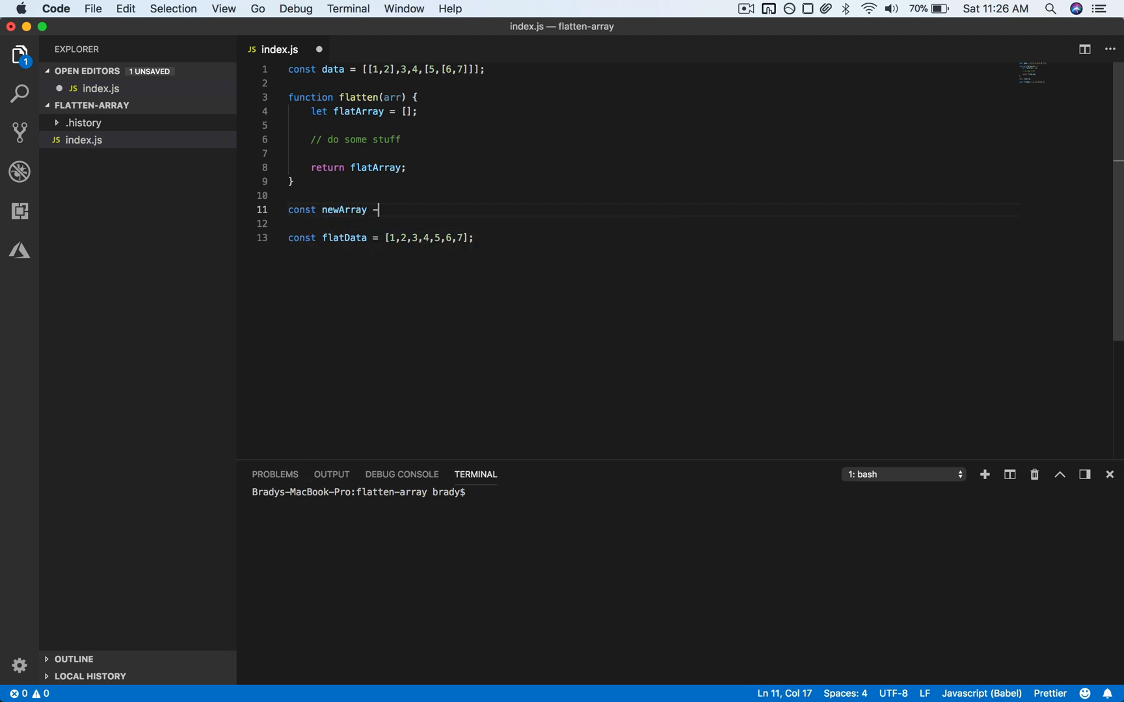
{"action": "type", "text": "="}
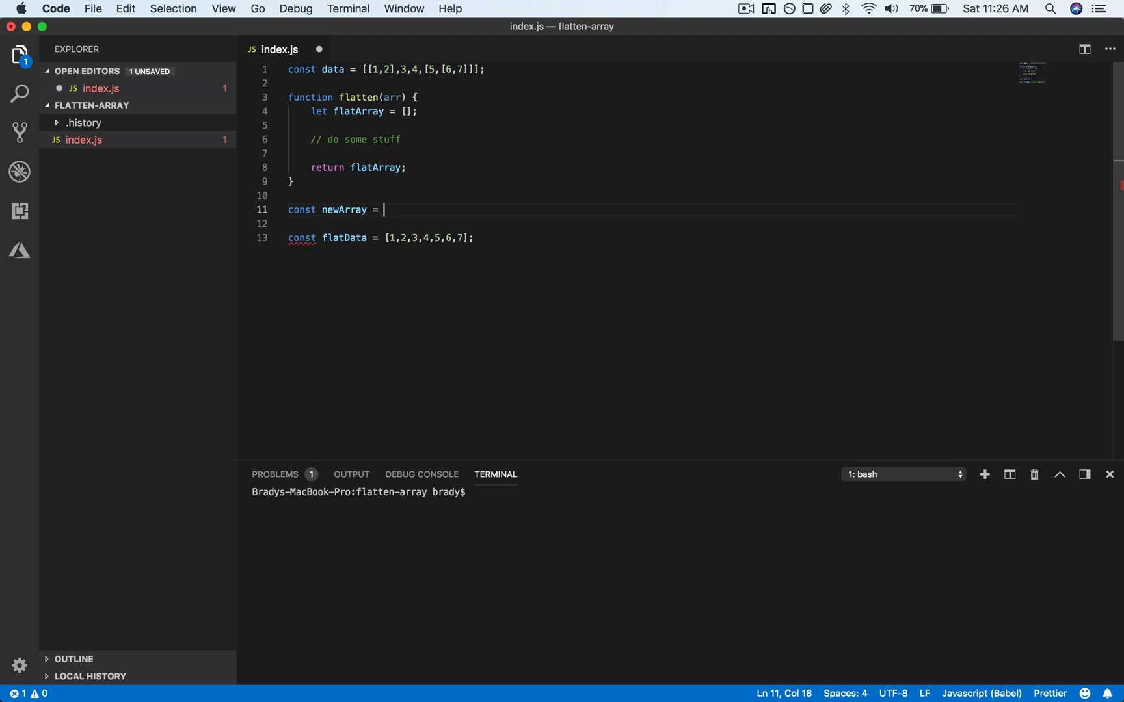
{"action": "type", "text": "flatten"}
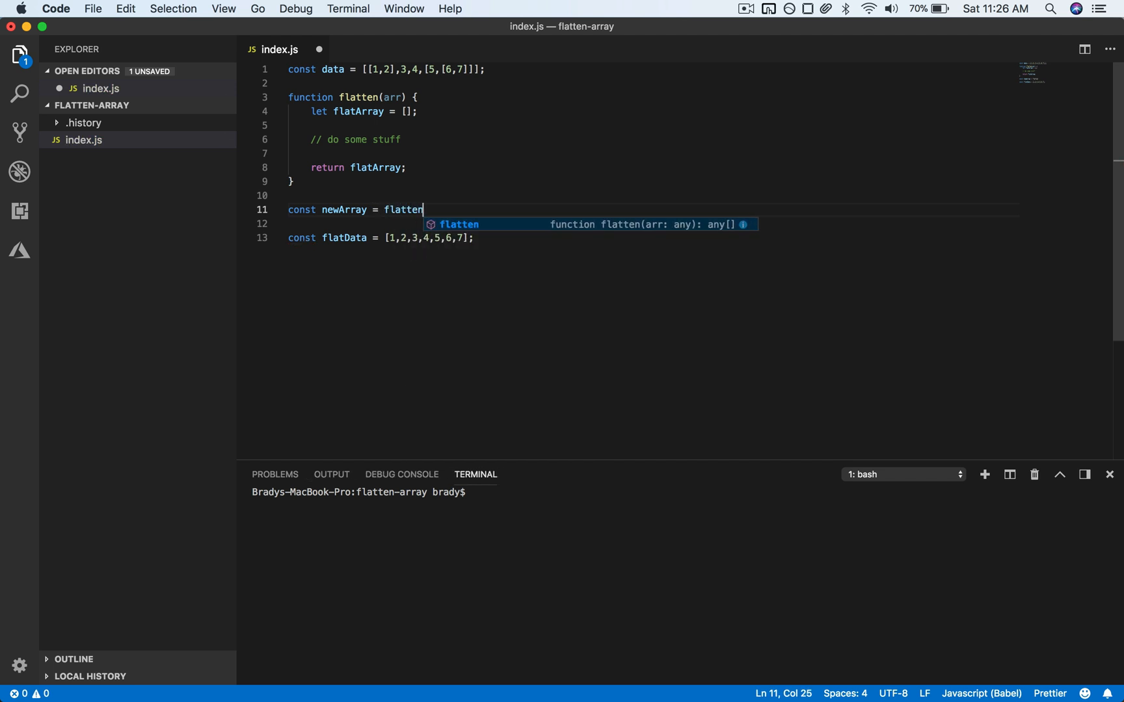
{"action": "type", "text": "(data);"}
{"action": "left_click", "coordinate": [653, 223]}
{"action": "type", "text": "console.log(newArray);"}
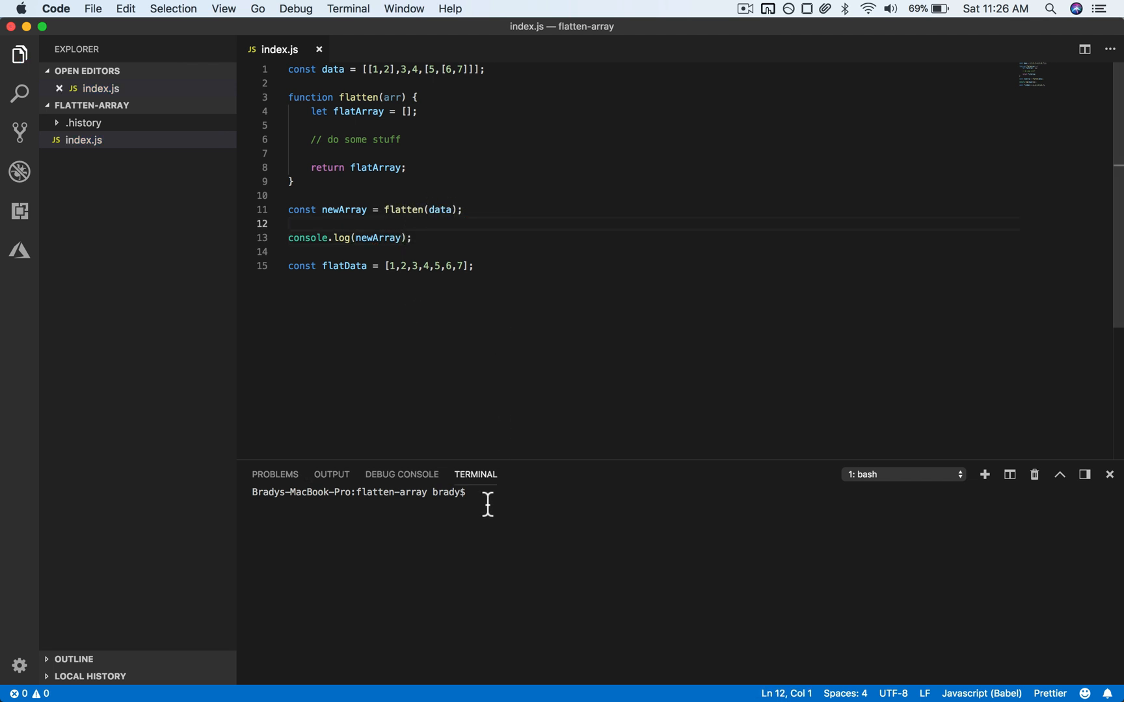
Step: Run node index.js in the terminal, printing an empty array []
{"action": "type", "text": "node index.js"}
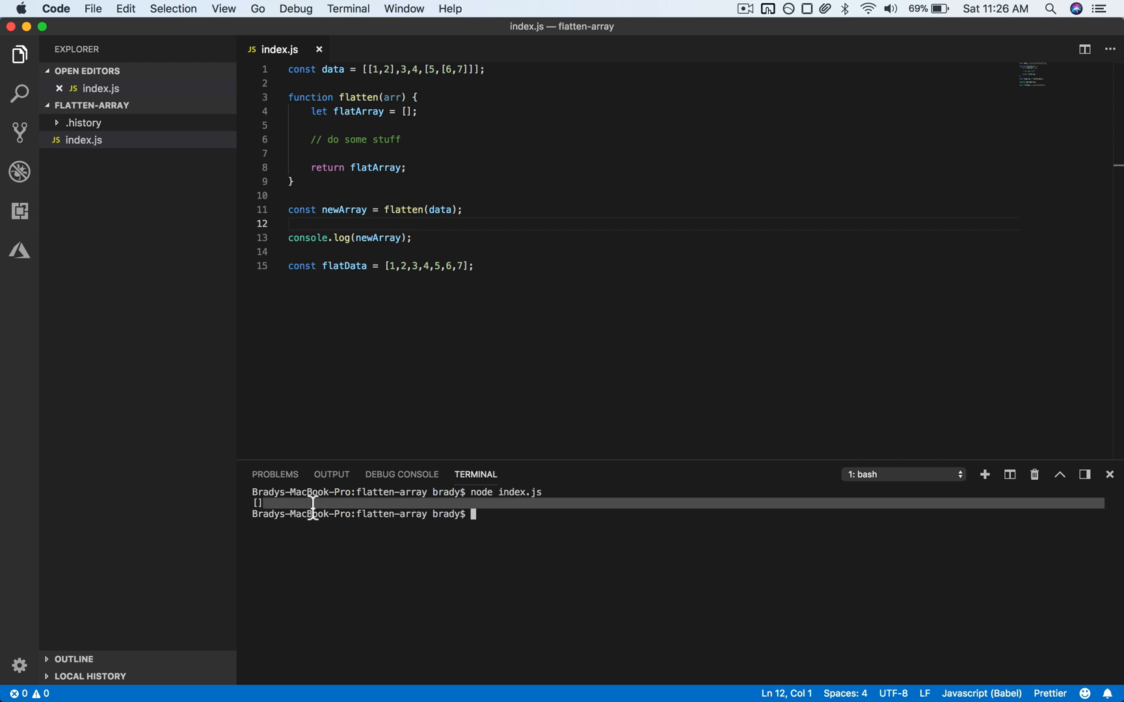
{"action": "mouse_move", "coordinate": [413, 139]}
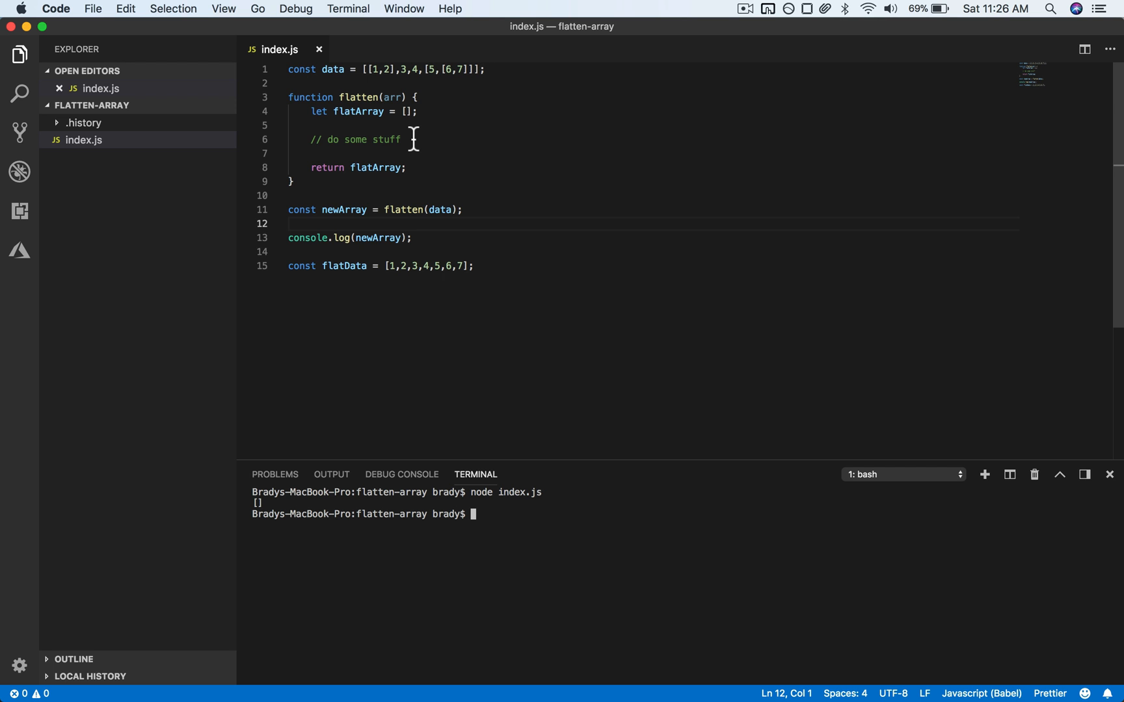
Step: Start an arr.forEach(element => ...) loop inside flatten and review the nested data array
{"action": "key", "text": "enter"}
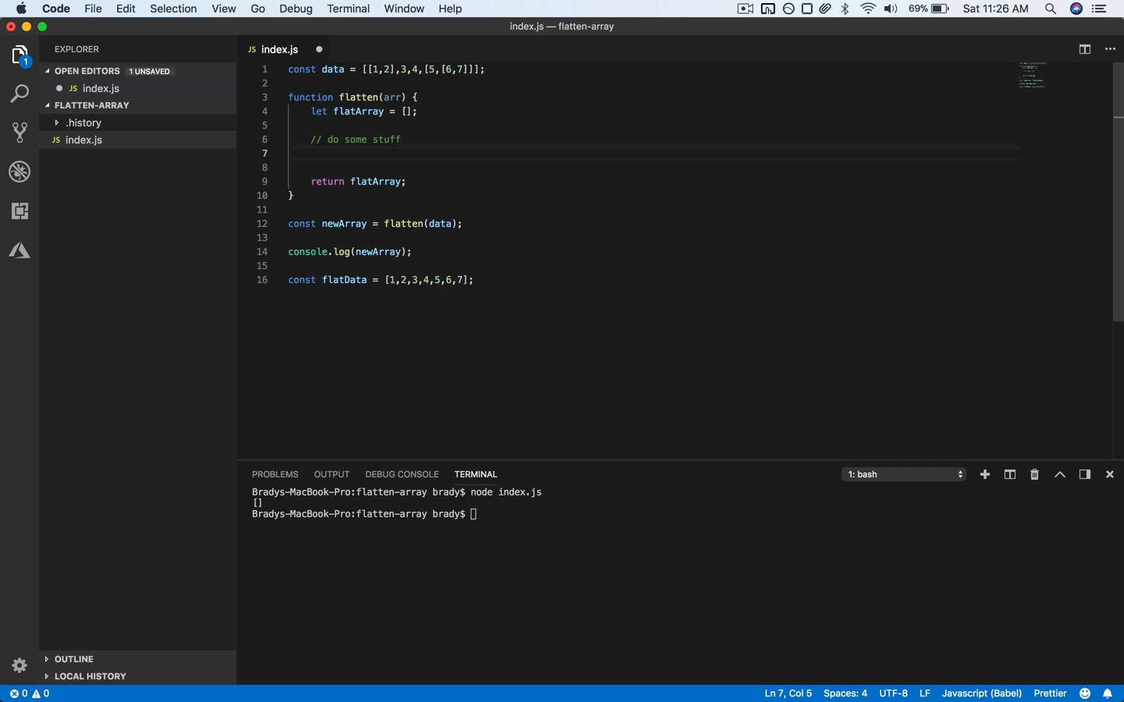
{"action": "type", "text": "arr.array.forEach(element => {"}
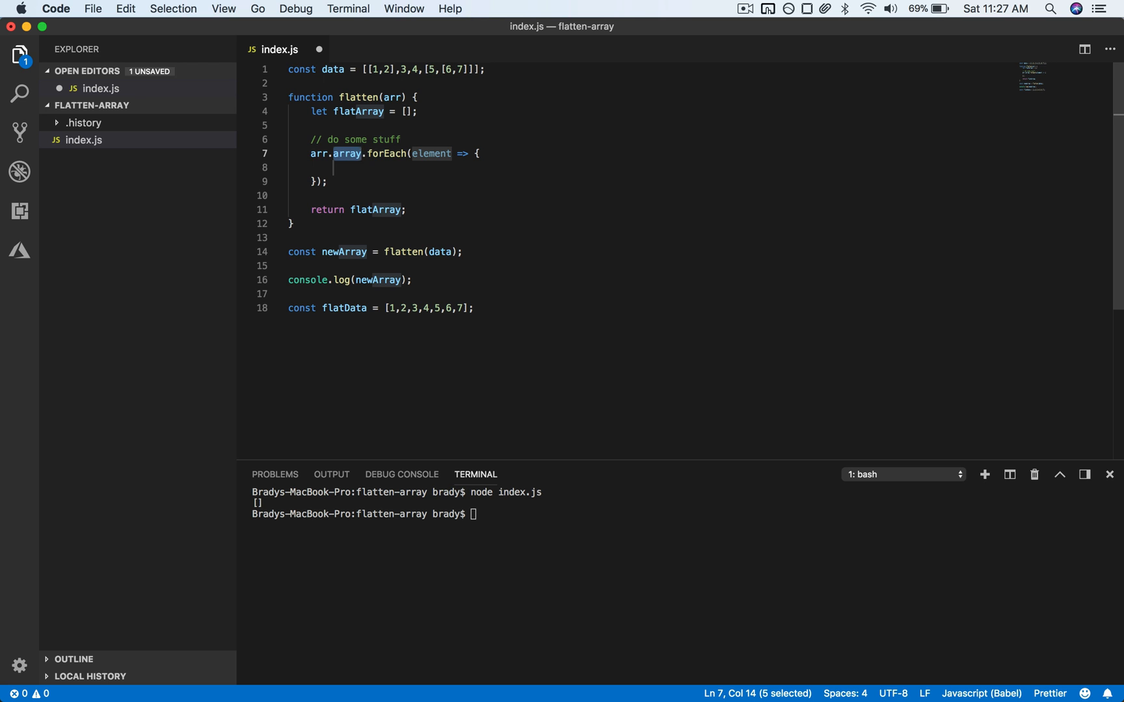
{"action": "mouse_move", "coordinate": [461, 56]}
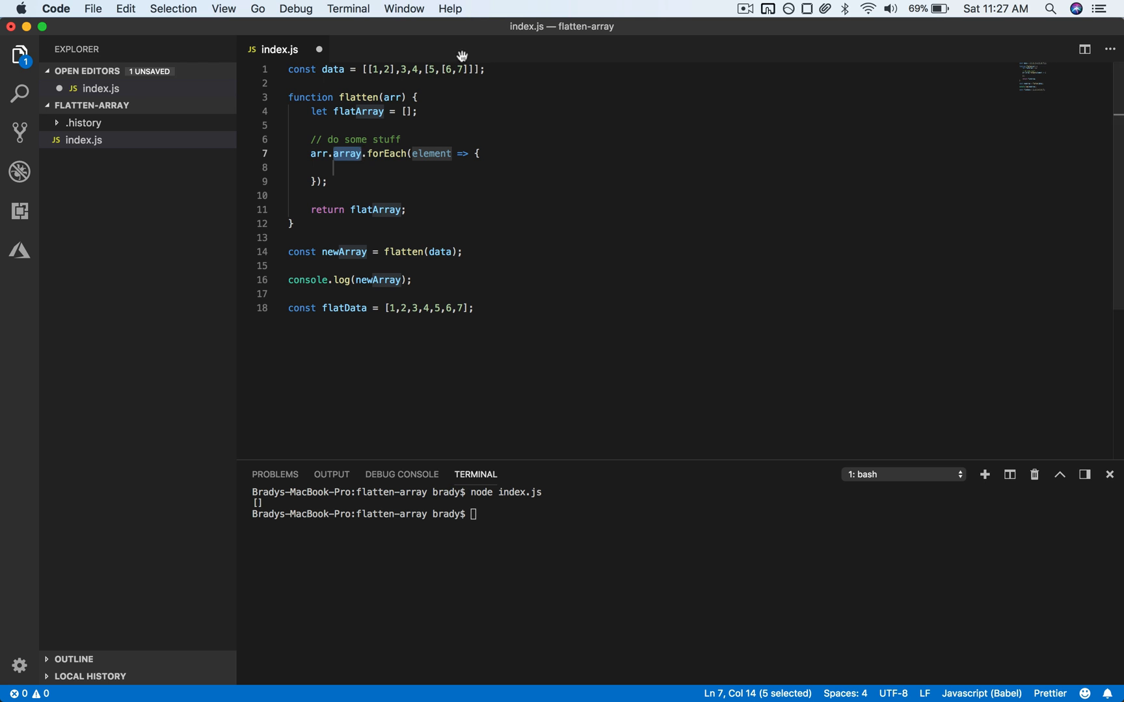
{"action": "left_click", "coordinate": [472, 69]}
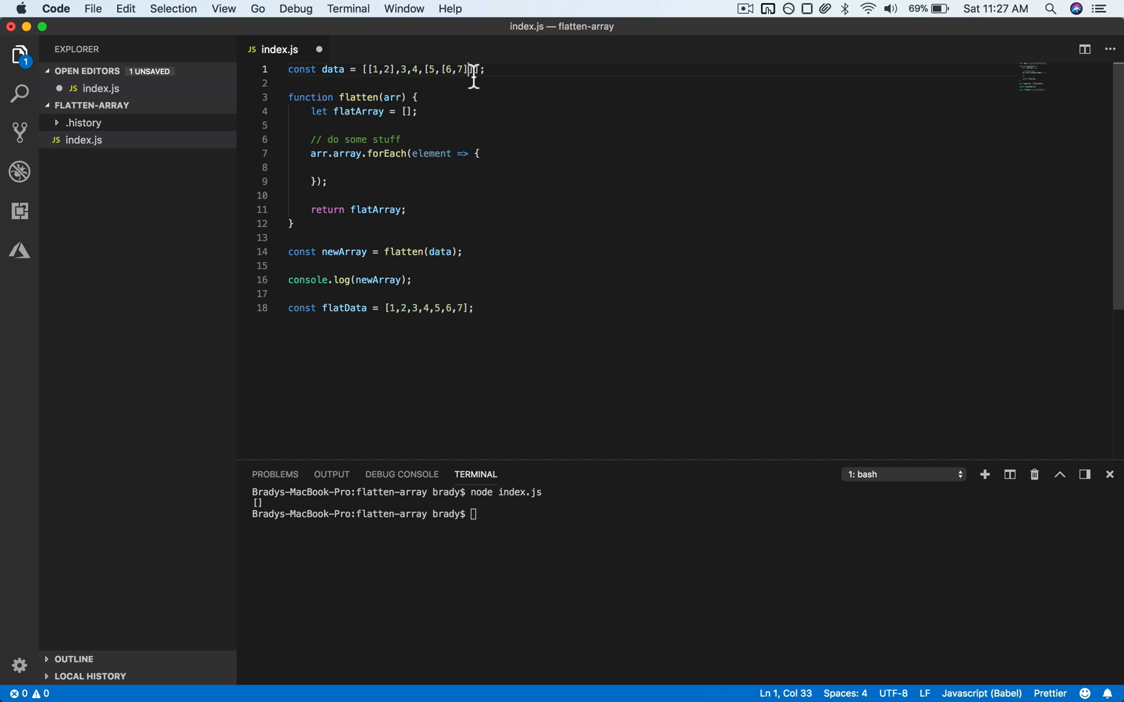
{"action": "left_click", "coordinate": [572, 166]}
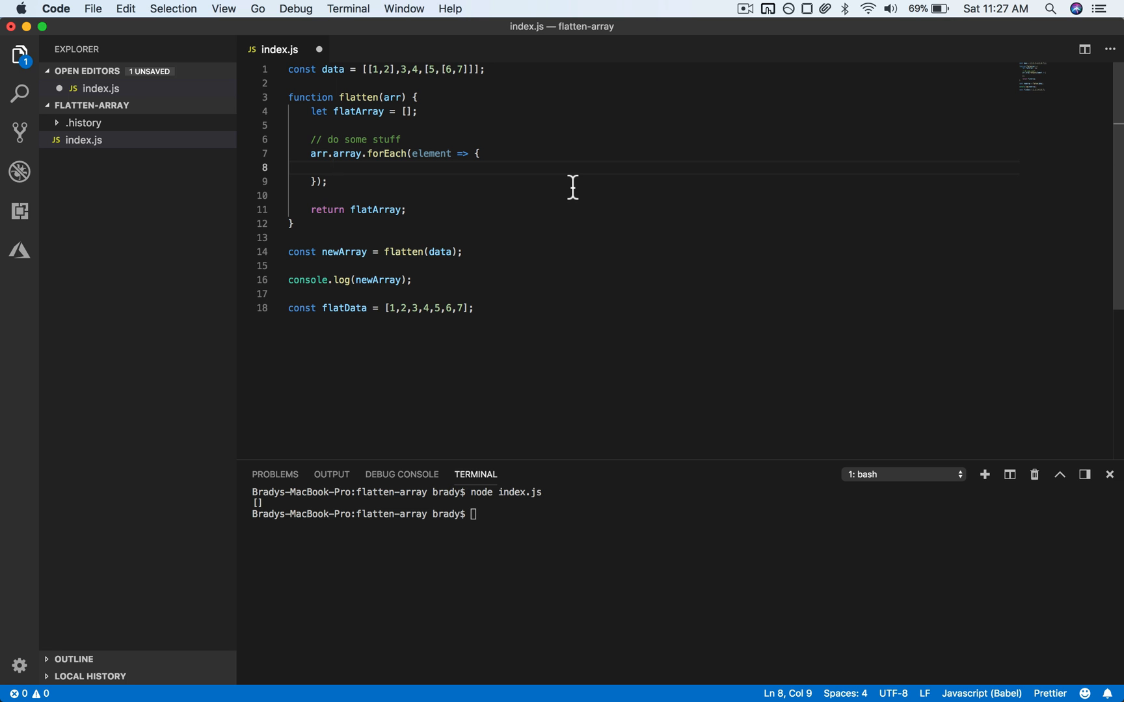
Step: When Array.isArray(element), set flatArray = flatArray.concat(flatten(element));
{"action": "type", "text": "if (Array.isArray"}
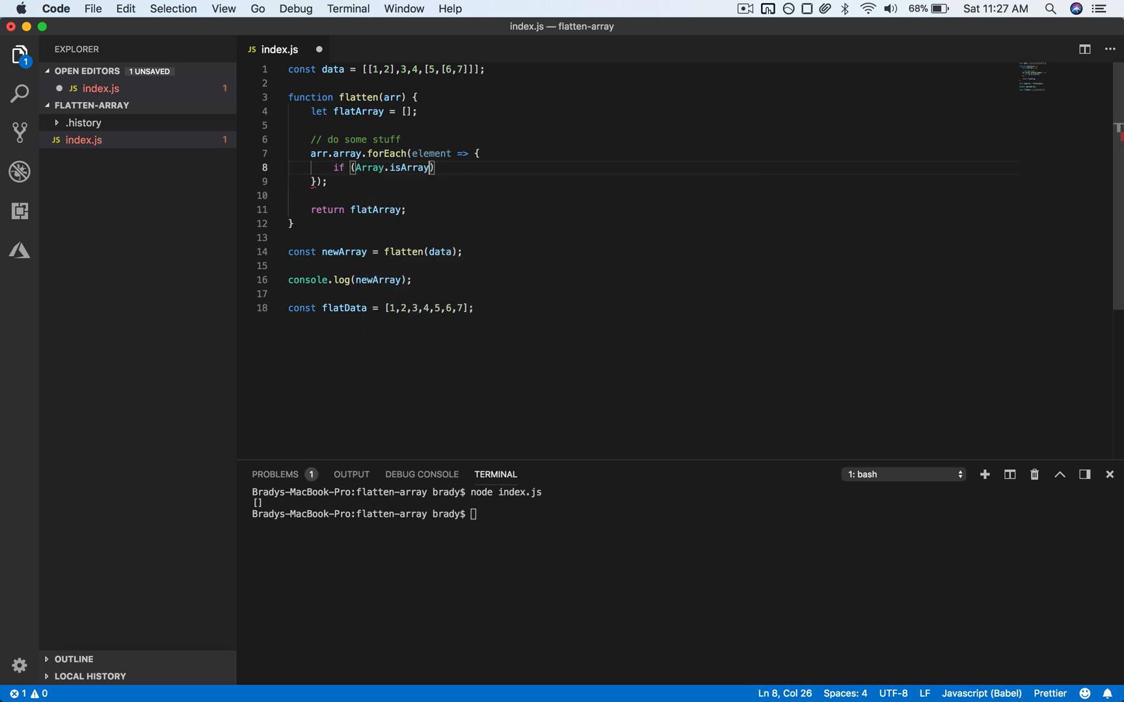
{"action": "type", "text": "element"}
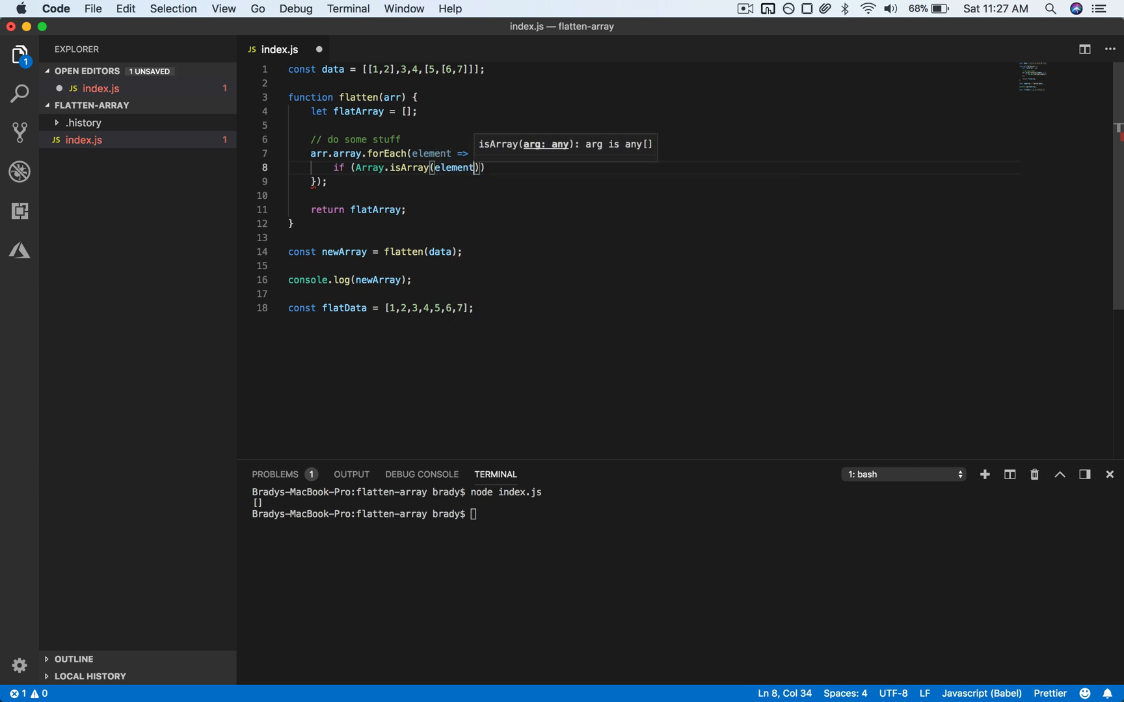
{"action": "type", "text": "{"}
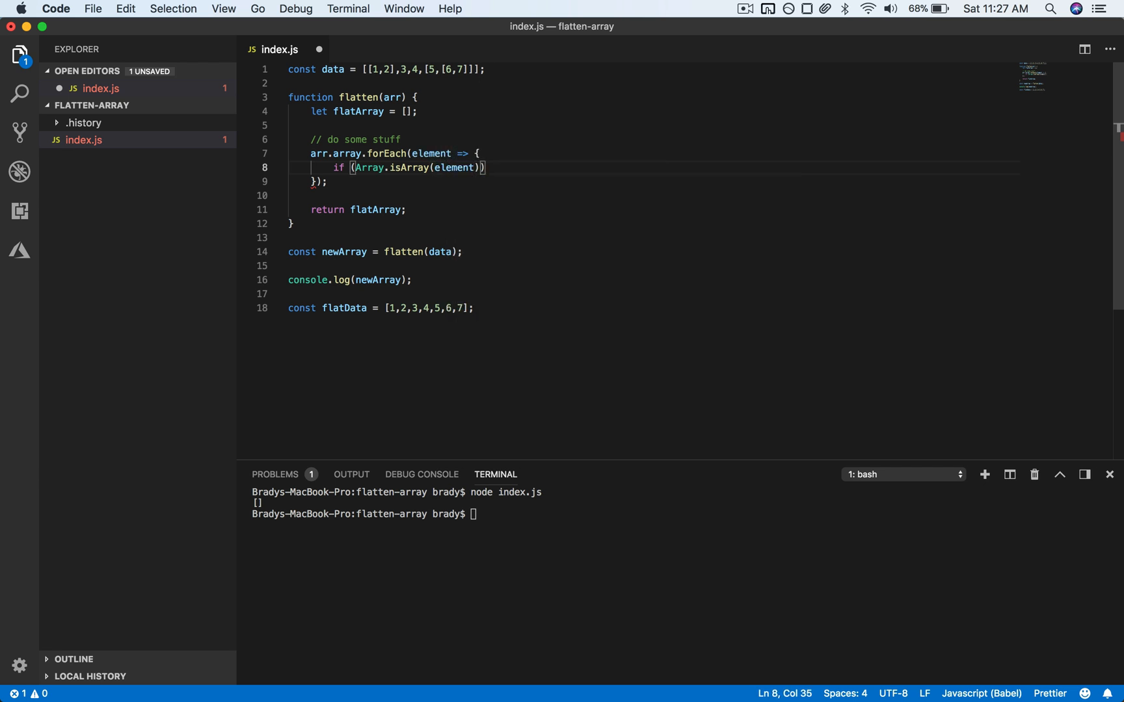
{"action": "type", "text": "flatArray ="}
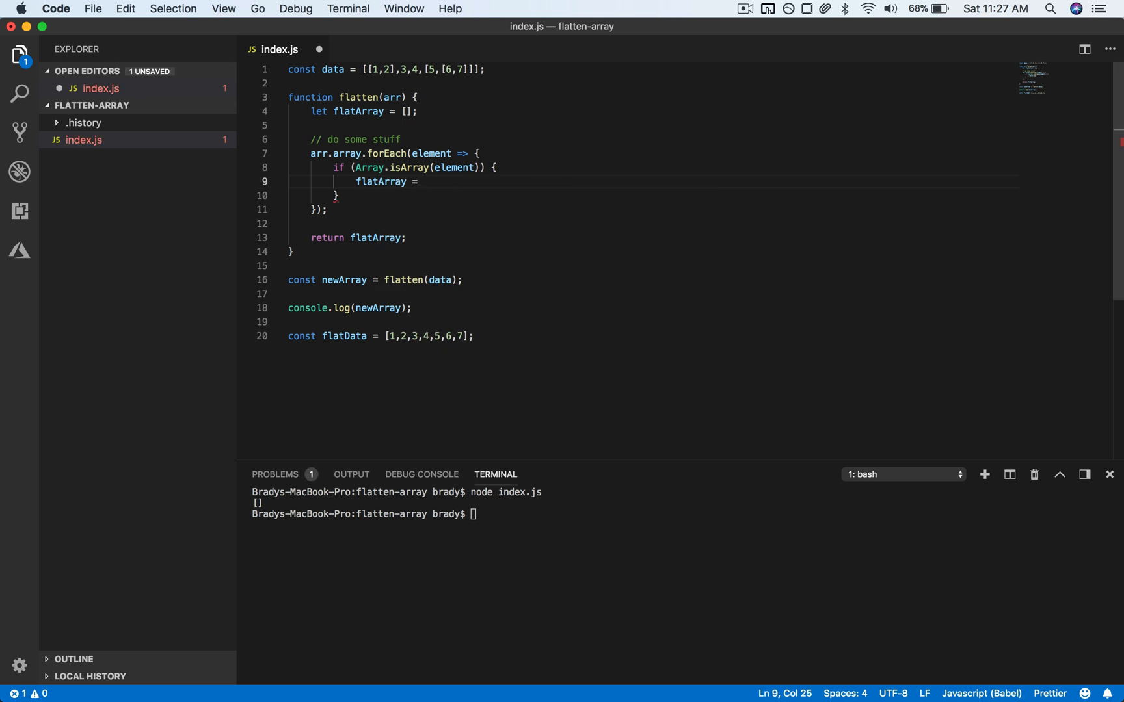
{"action": "type", "text": "flat"}
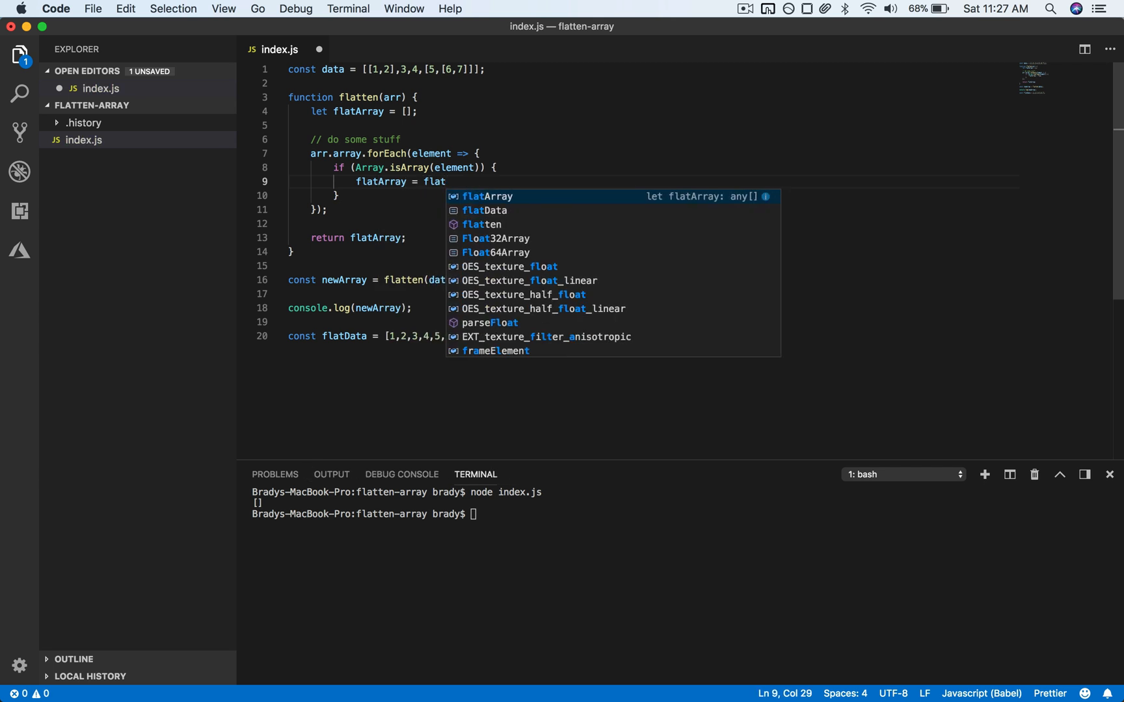
{"action": "type", "text": "Array.concat("}
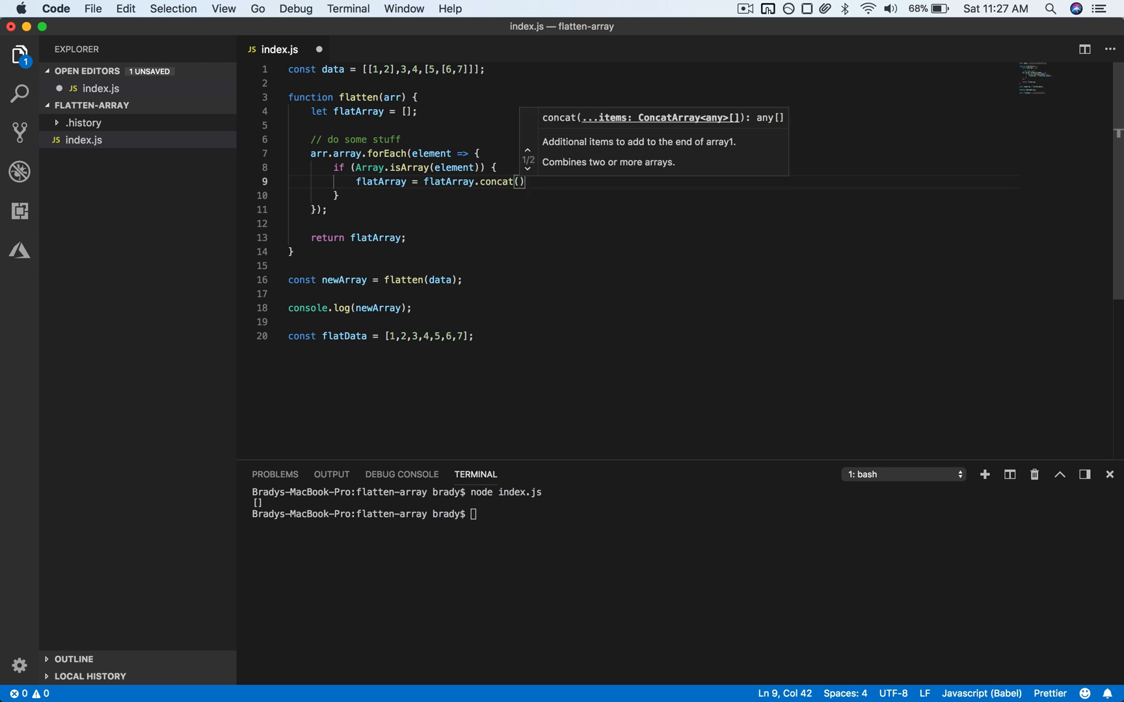
{"action": "type", "text": "flatten(e"}
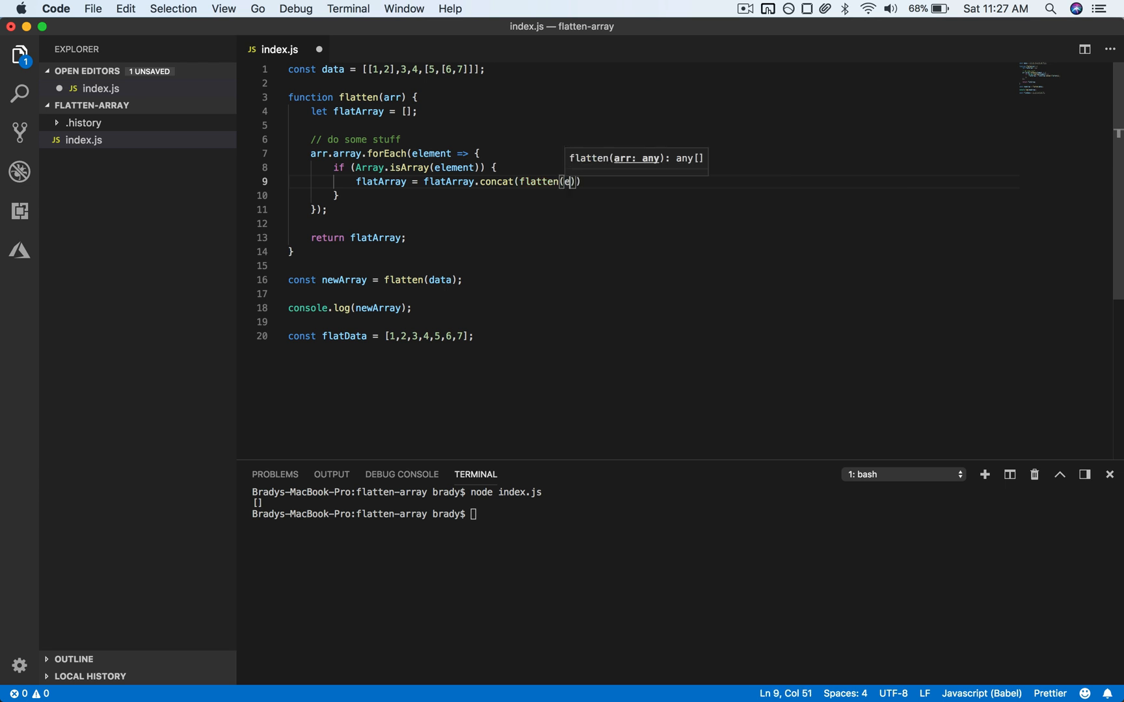
{"action": "type", "text": "lement"}
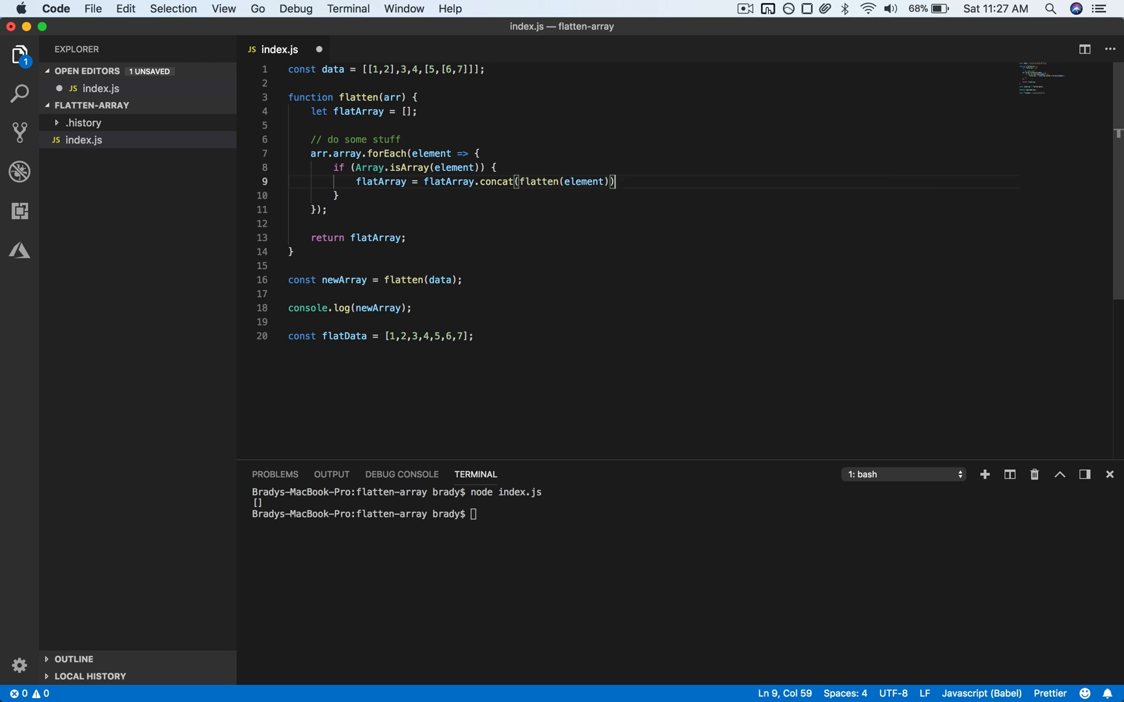
{"action": "type", "text": ";"}
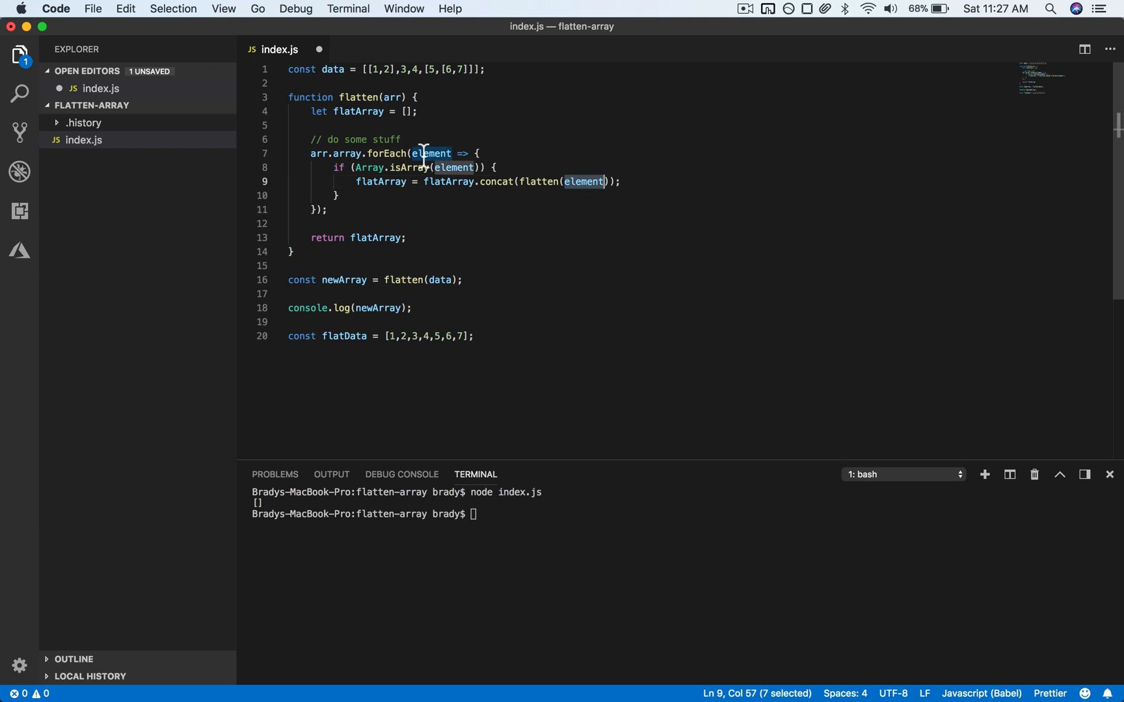
{"action": "mouse_move", "coordinate": [320, 153]}
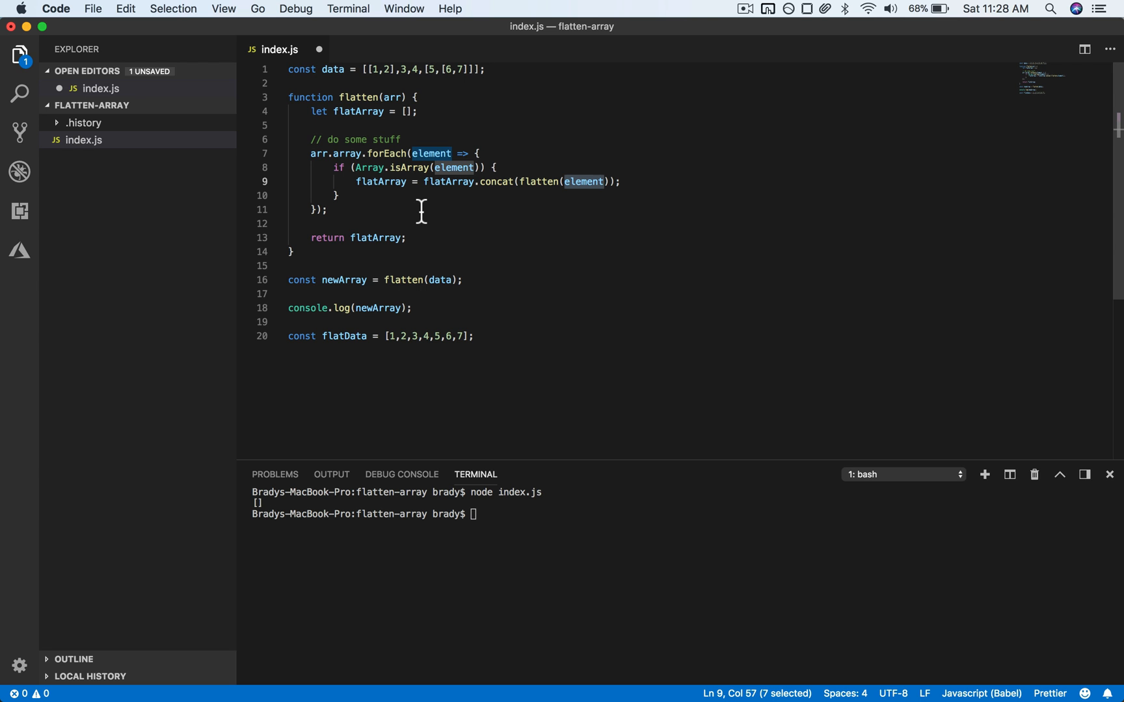
{"action": "mouse_move", "coordinate": [545, 181]}
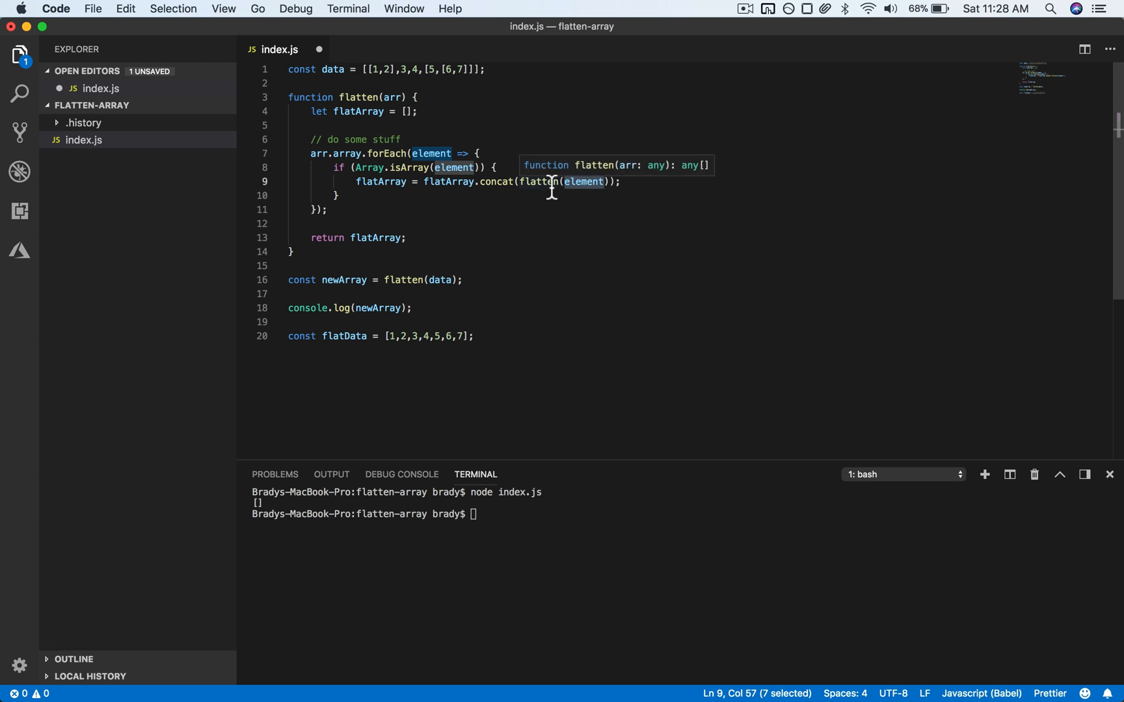
{"action": "mouse_move", "coordinate": [493, 181]}
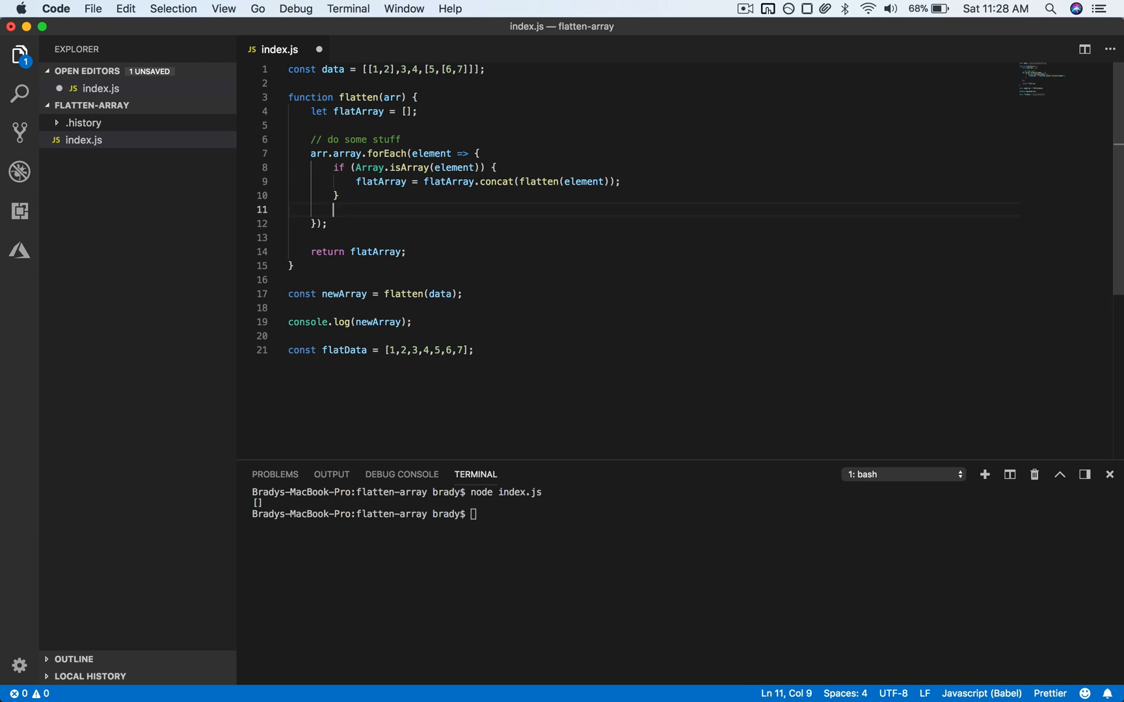
Step: Add else { flatArray.push(element); }, save, and review the flatten call on line 19
{"action": "type", "text": "else {"}
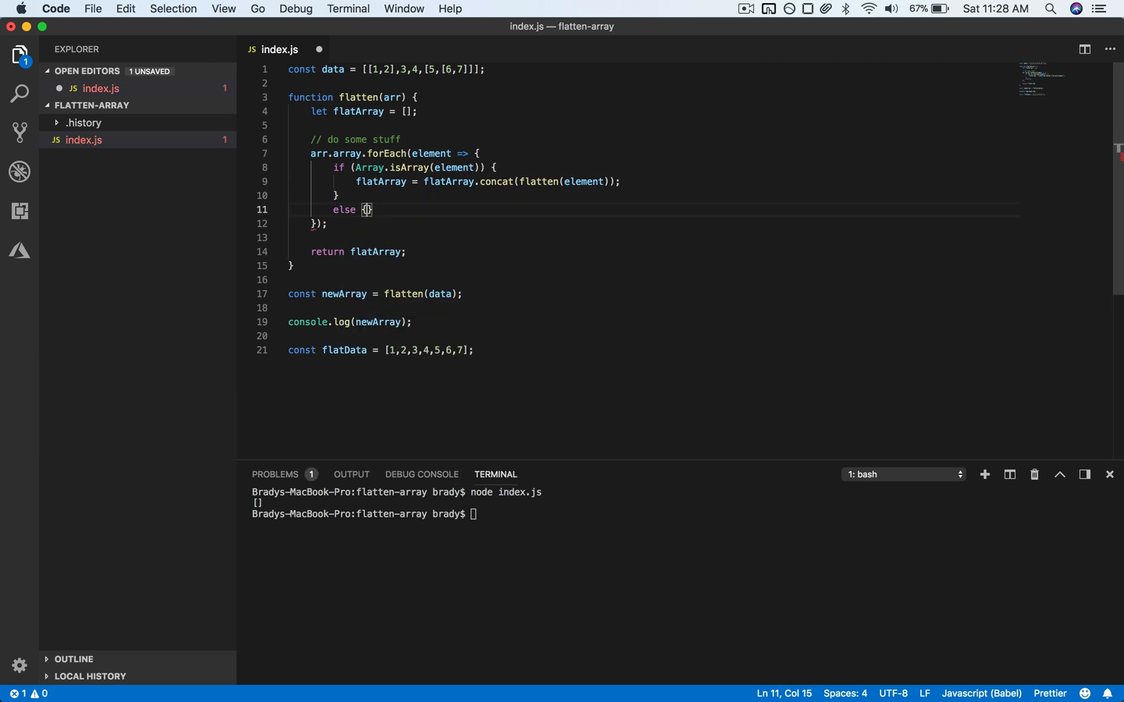
{"action": "type", "text": "flatArray.push(element);"}
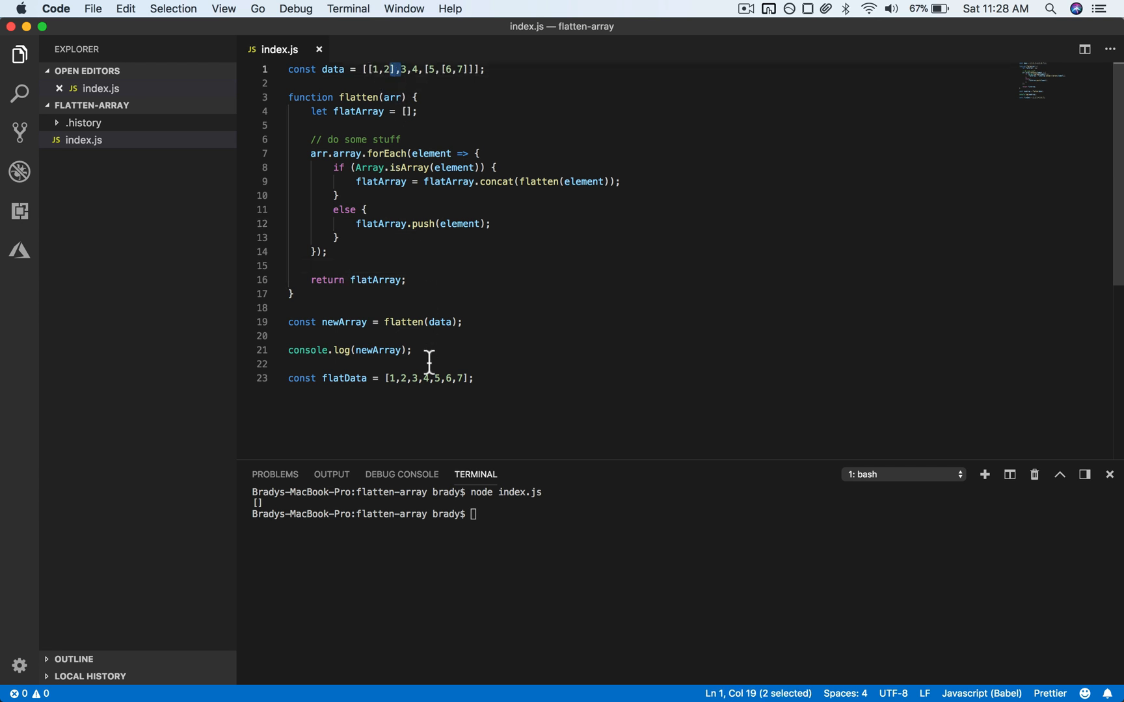
{"action": "left_click", "coordinate": [426, 379]}
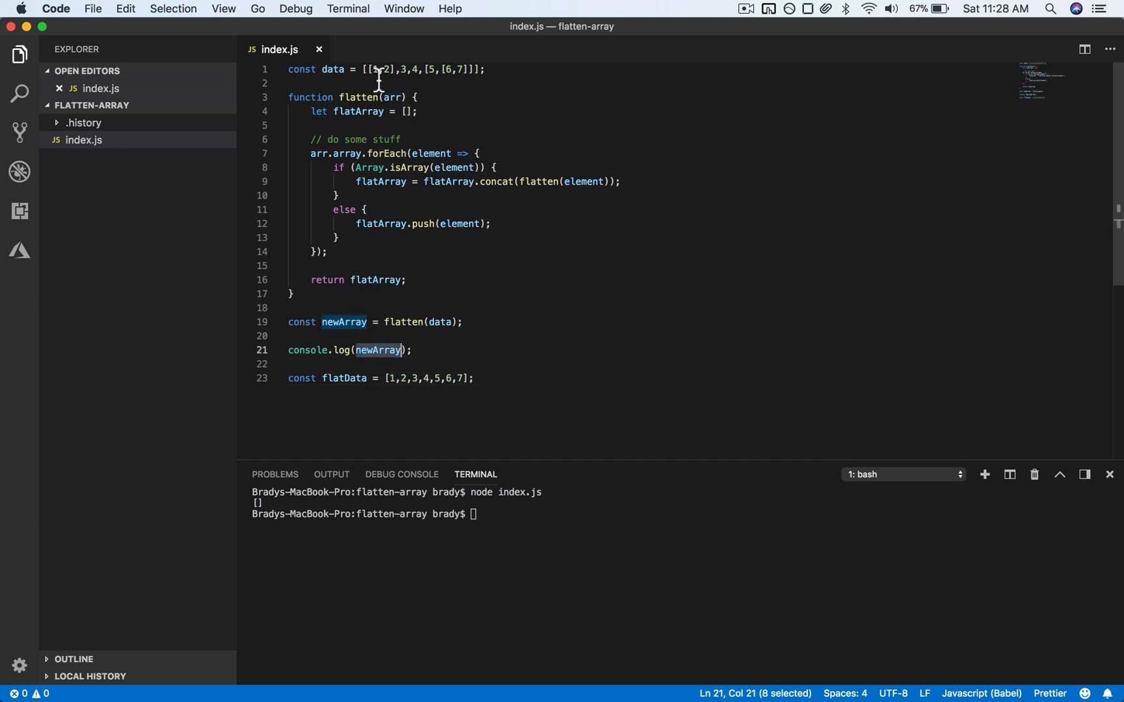
{"action": "double_click", "coordinate": [404, 321]}
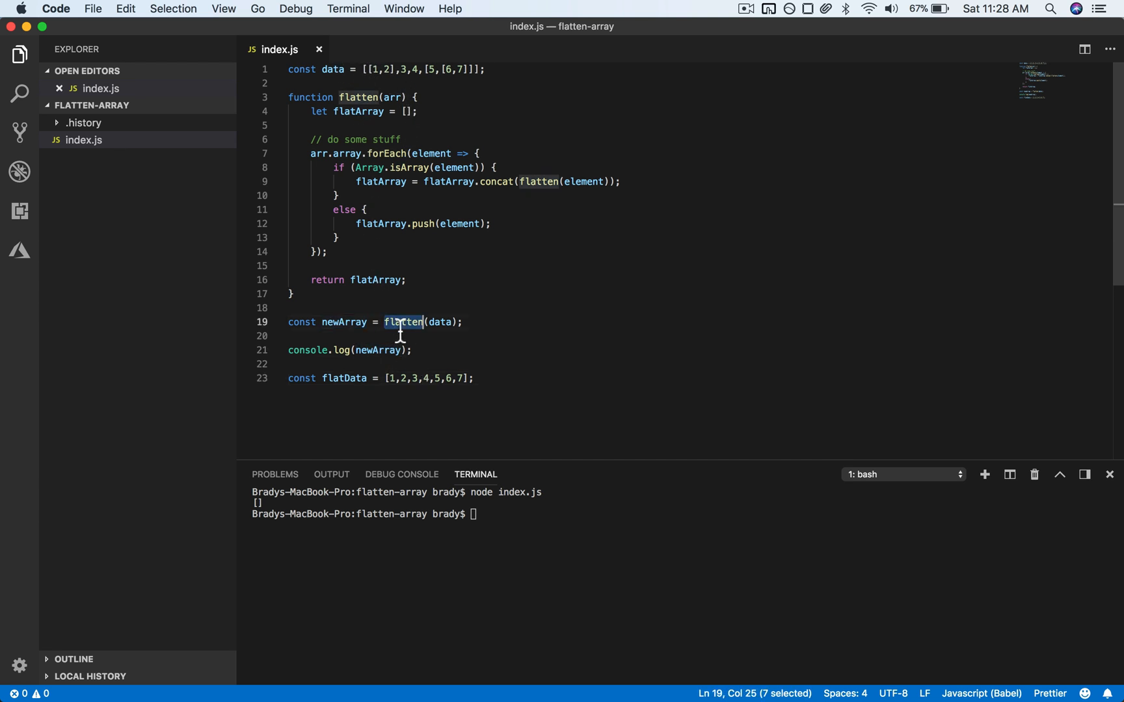
{"action": "left_click", "coordinate": [404, 378]}
{"action": "type", "text": "node index.js"}
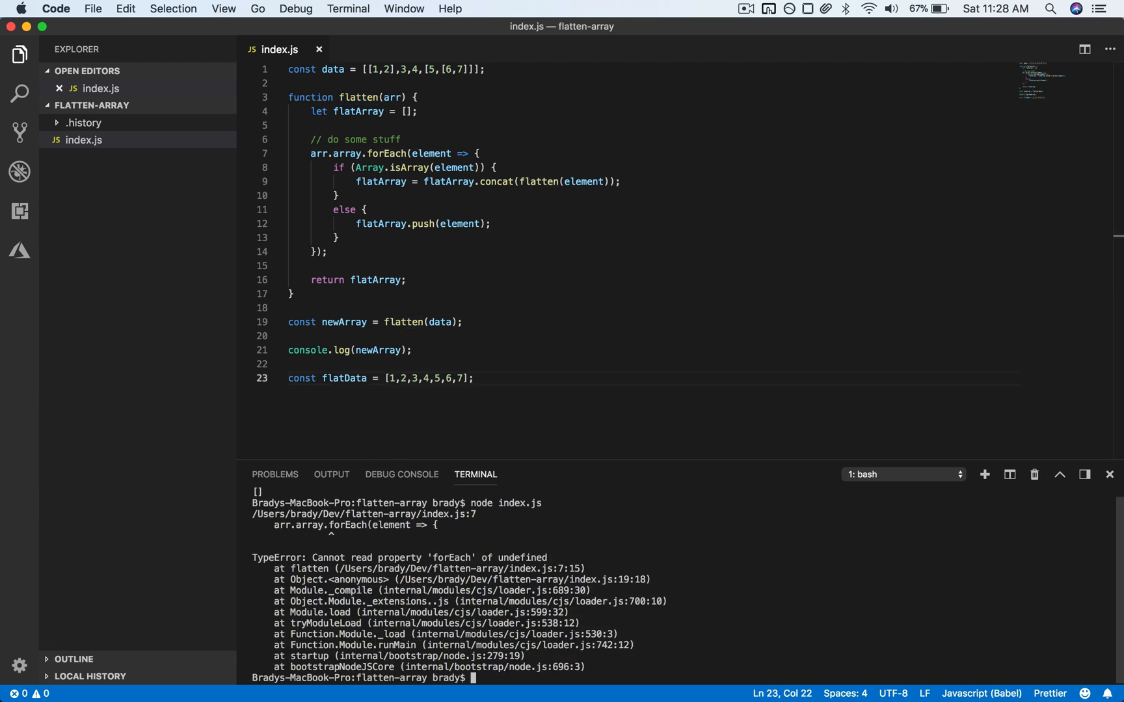
Step: Fix line 7 to call arr.forEach directly so node index.js prints [1,2,3,4,5,6,7]
{"action": "double_click", "coordinate": [356, 110]}
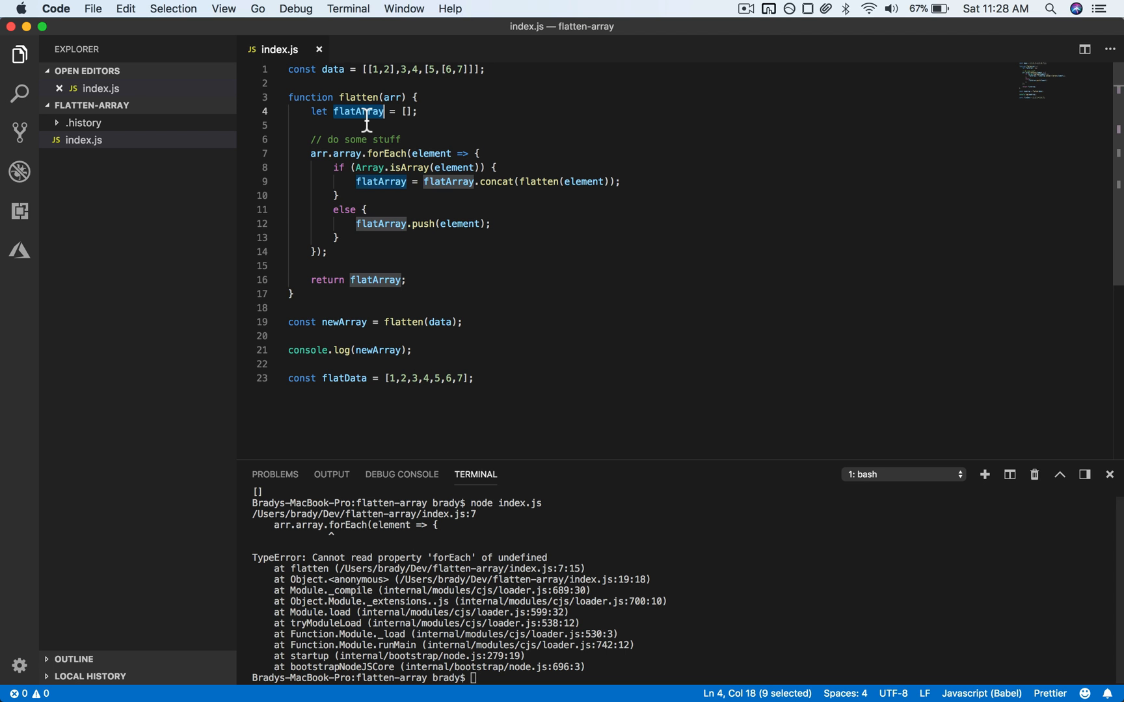
{"action": "left_click", "coordinate": [392, 96]}
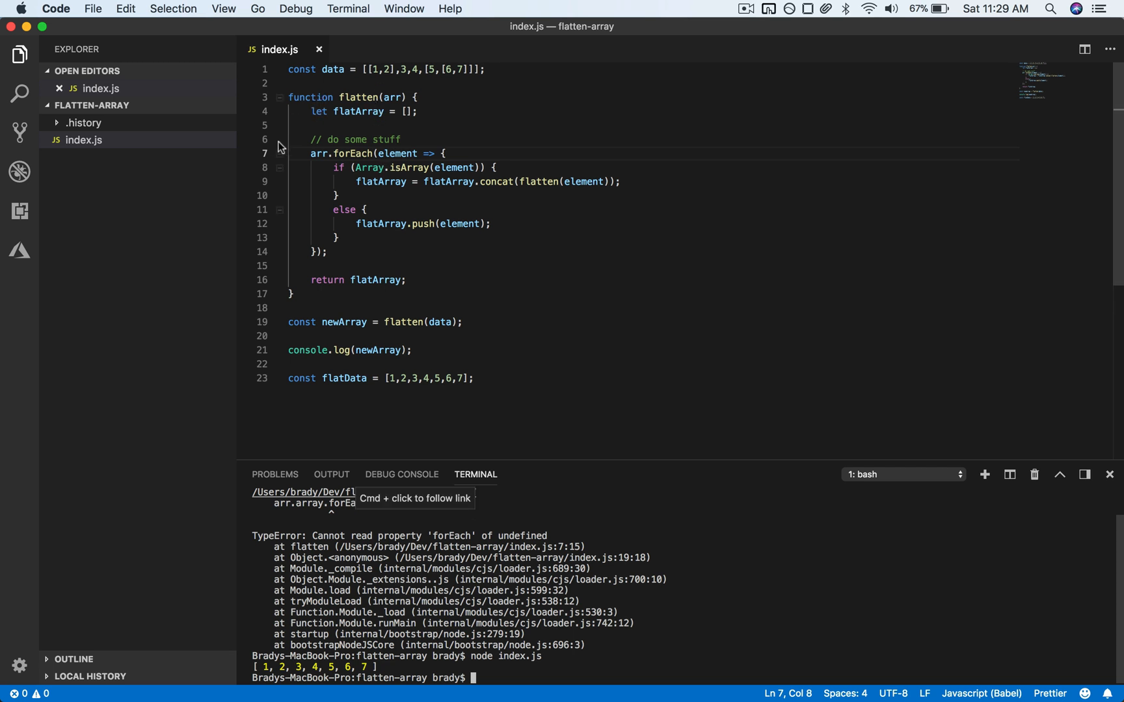
{"action": "mouse_move", "coordinate": [349, 162]}
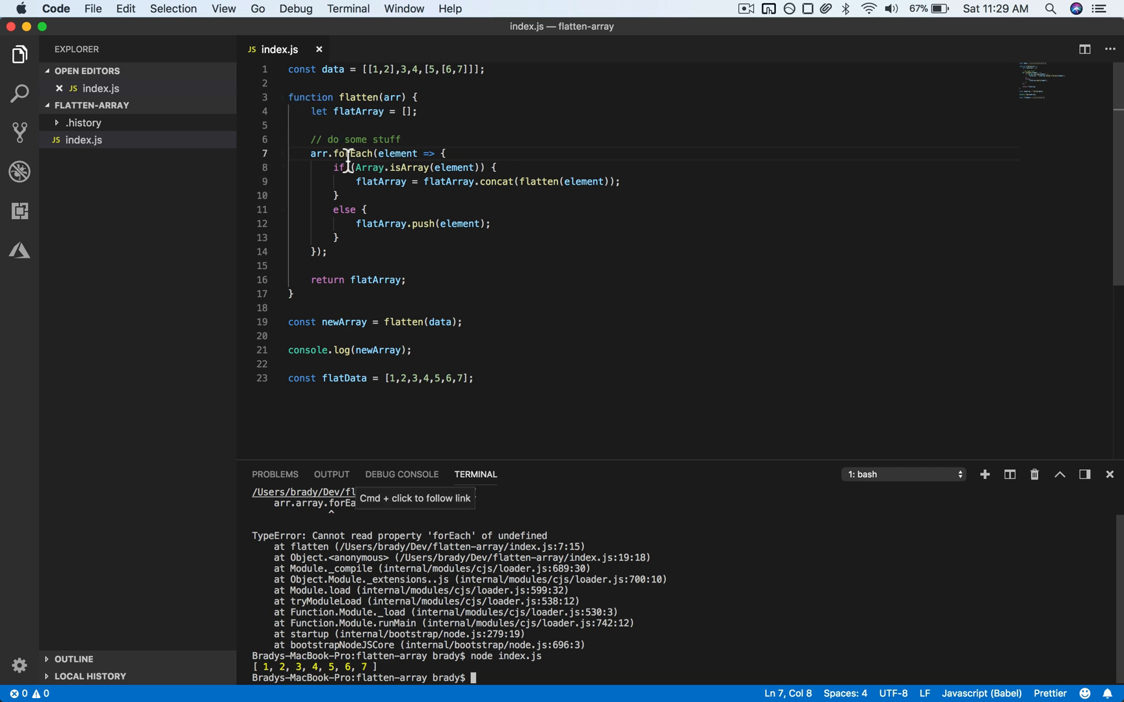
{"action": "mouse_move", "coordinate": [531, 180]}
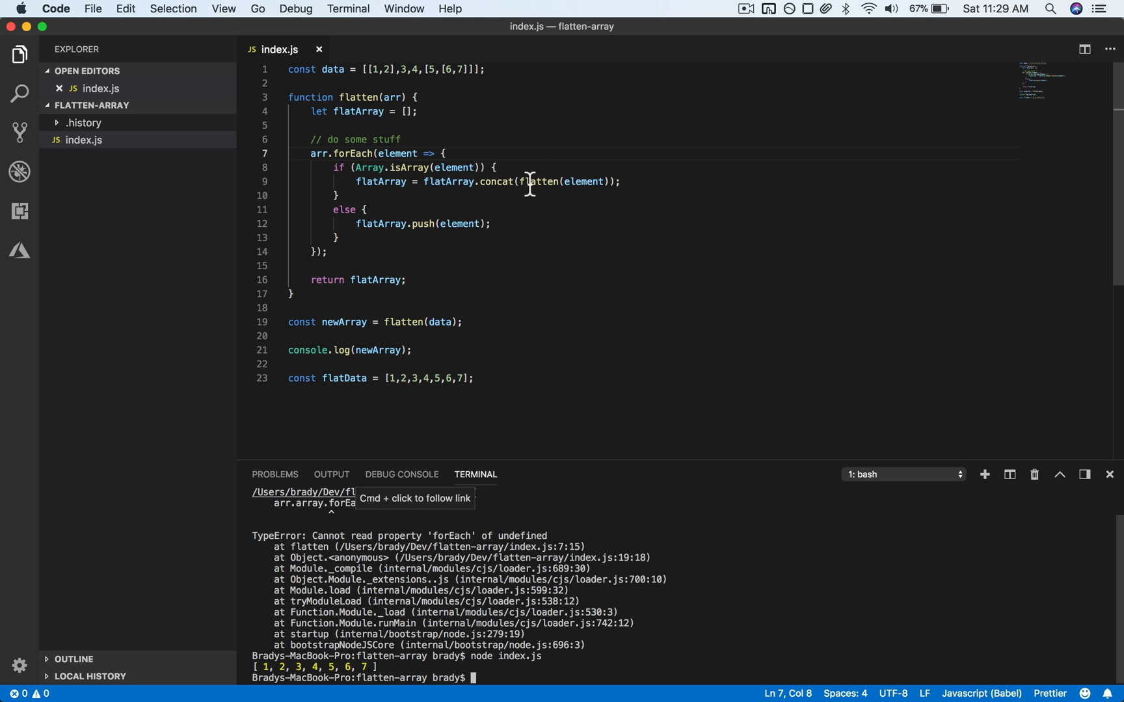
{"action": "mouse_move", "coordinate": [373, 68]}
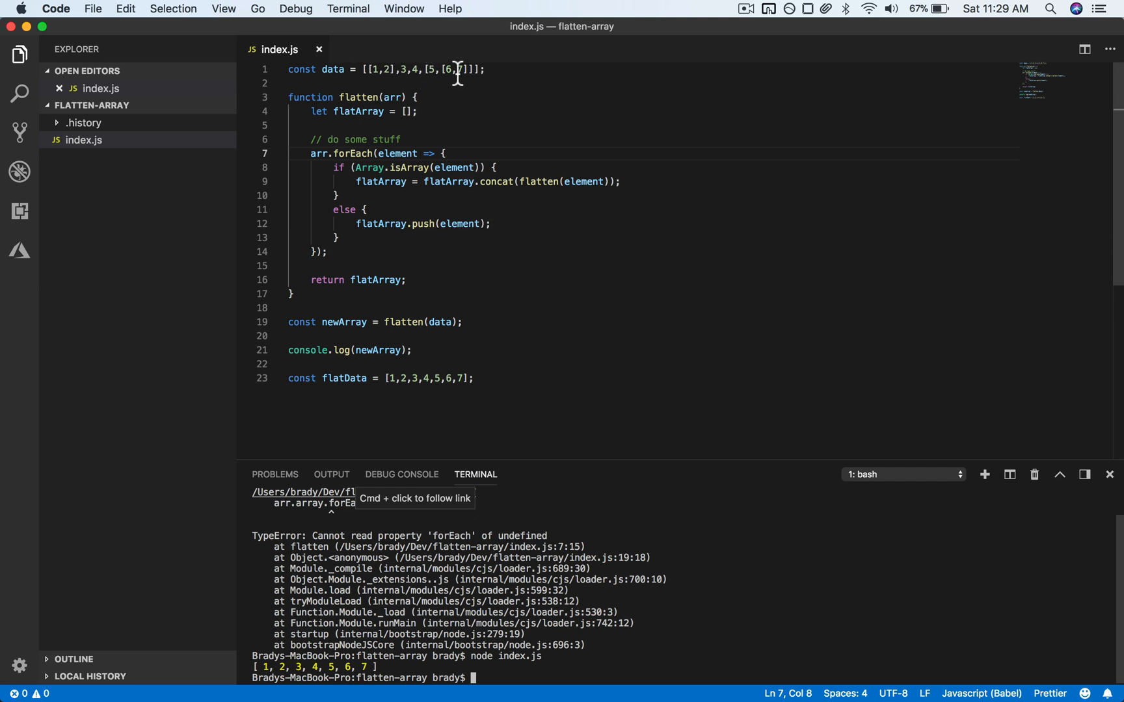
{"action": "mouse_move", "coordinate": [385, 69]}
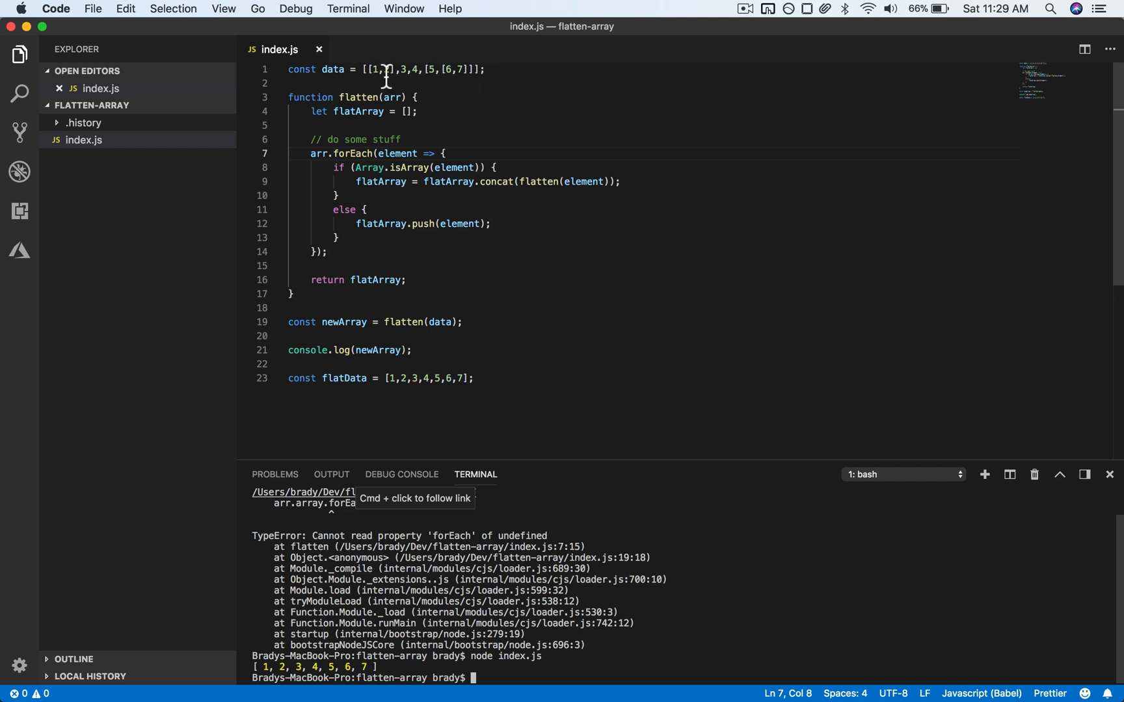
{"action": "mouse_move", "coordinate": [455, 82]}
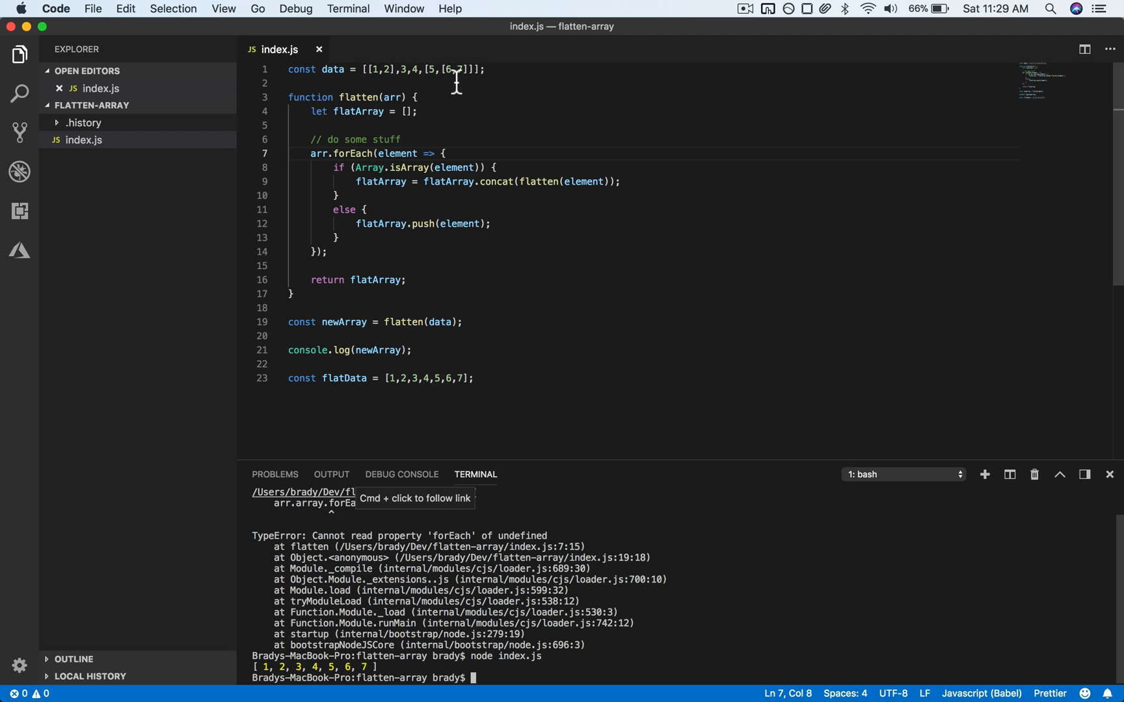
{"action": "mouse_move", "coordinate": [385, 132]}
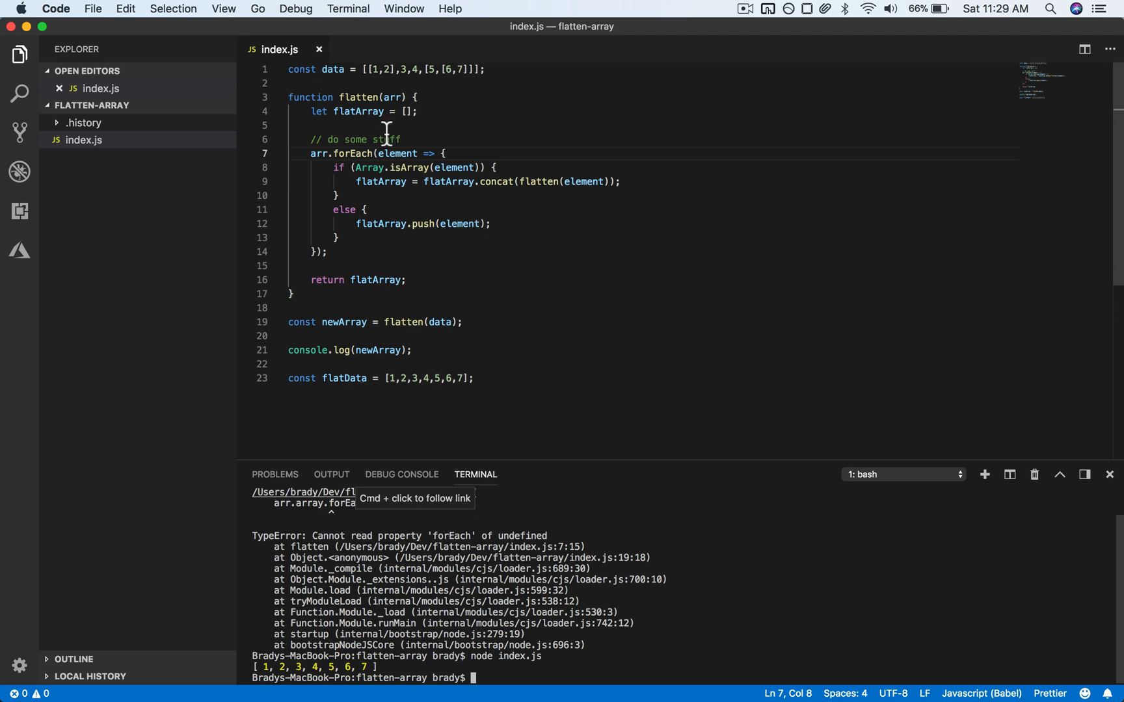